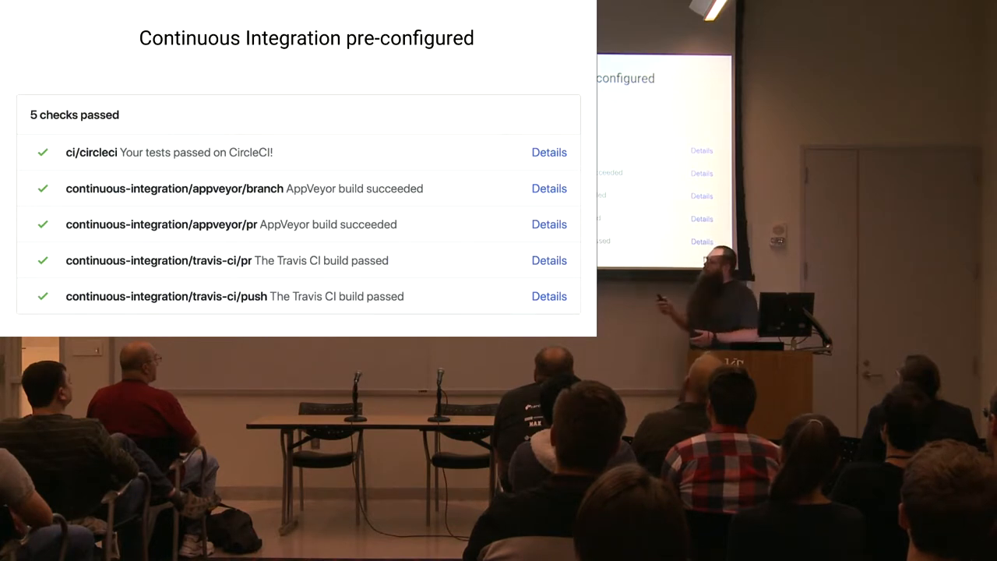
Step: Join the venue's Wi-Fi network from the system menu and accept its usage policy
key("Right")
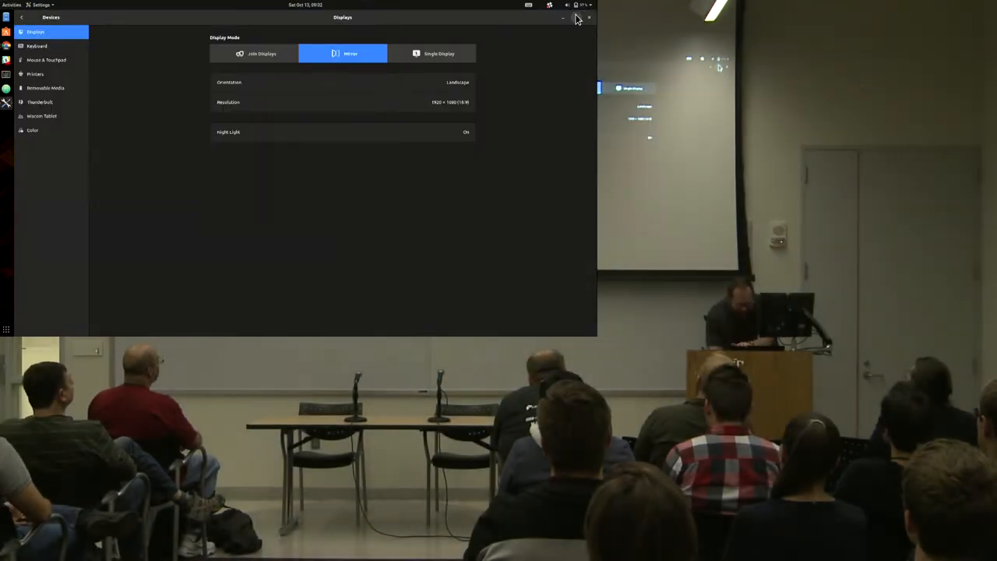
left_click(589, 17)
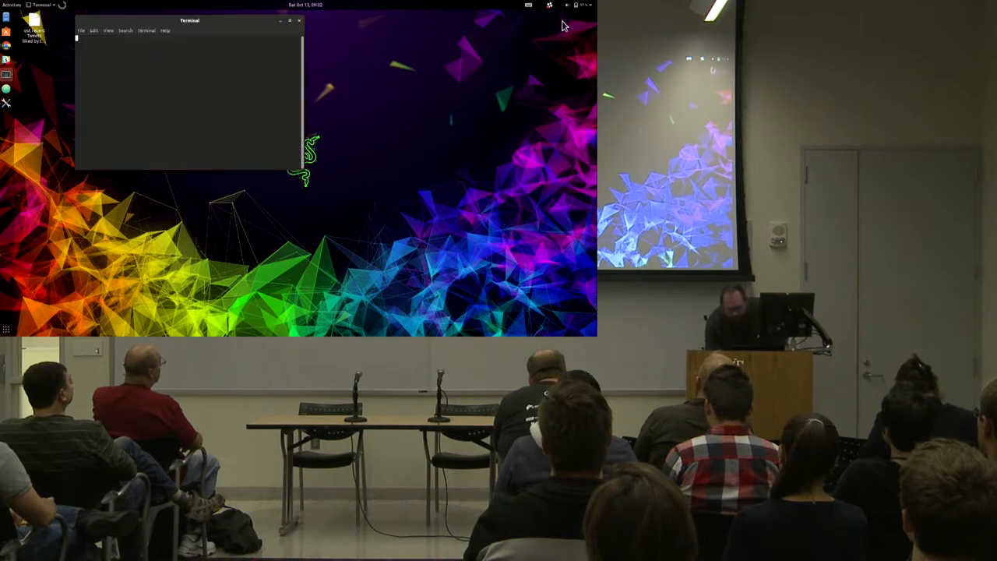
left_click(569, 6)
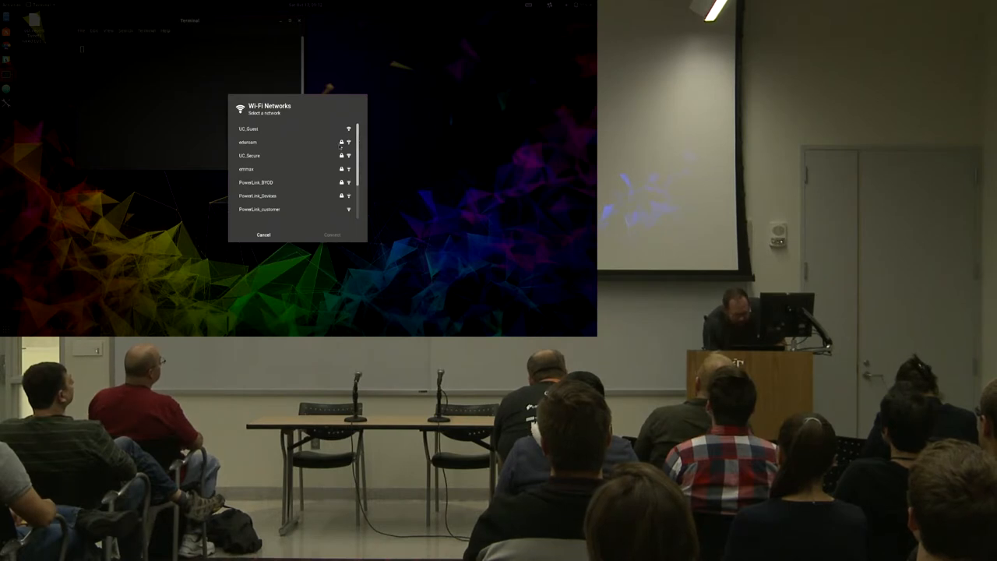
left_click(293, 127)
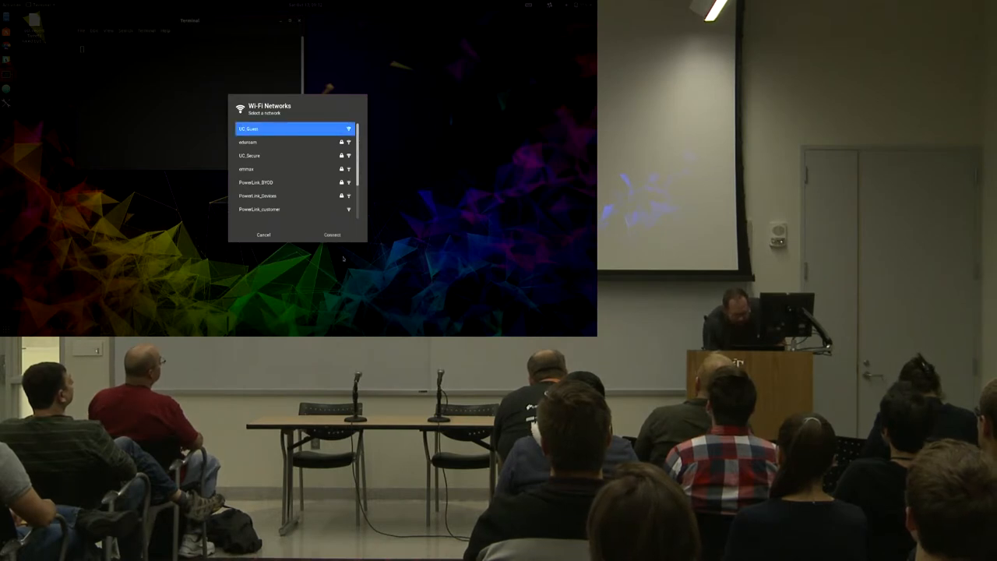
left_click(263, 234)
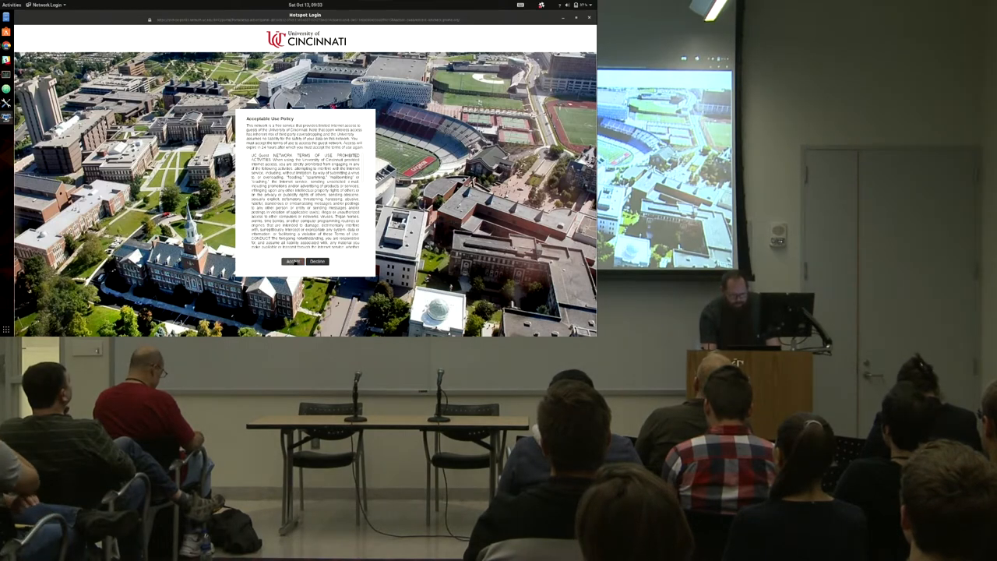
left_click(291, 262)
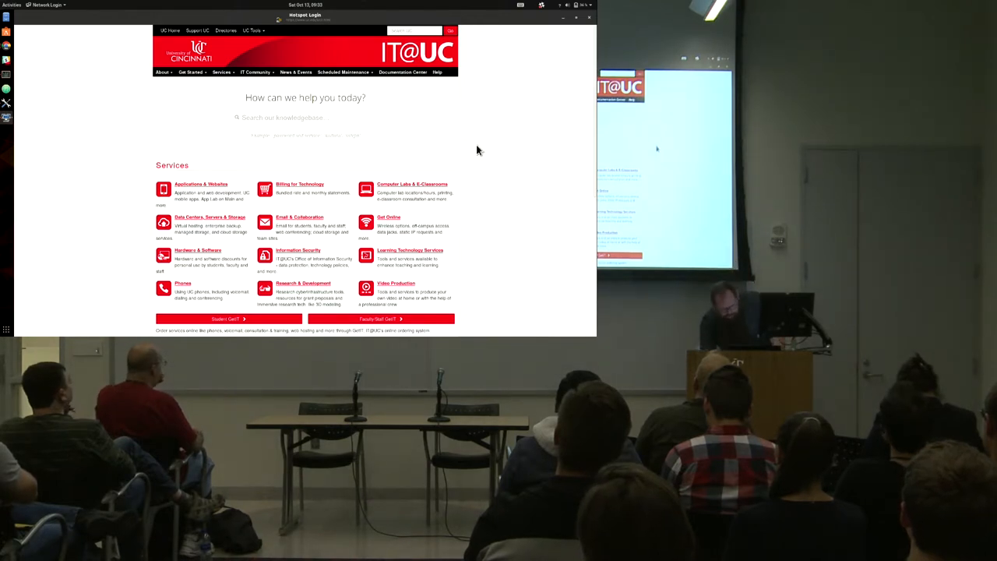
Step: Load example.com in a new Chrome window to confirm access, then bring the terminal forward
scroll("down", 3)
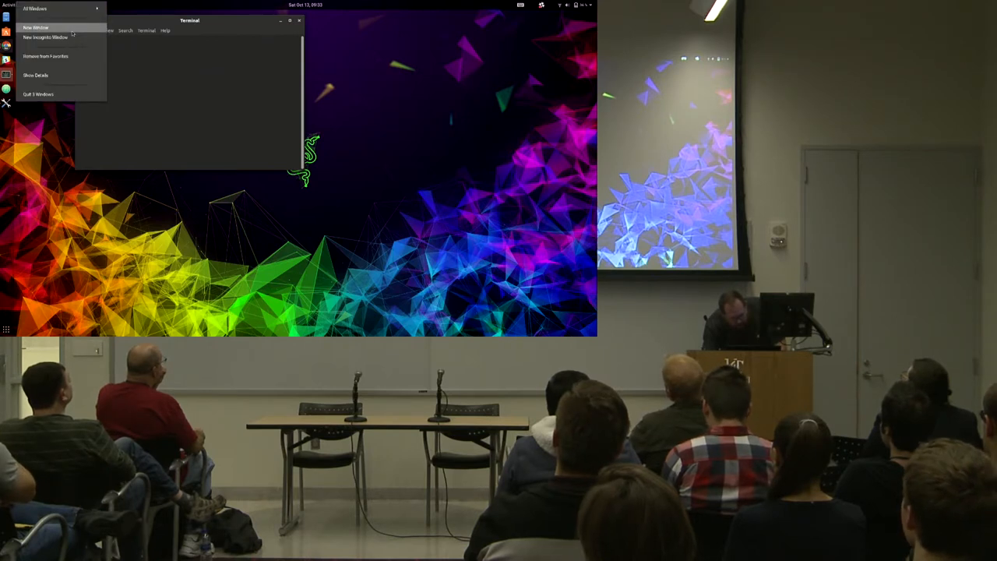
left_click(36, 28)
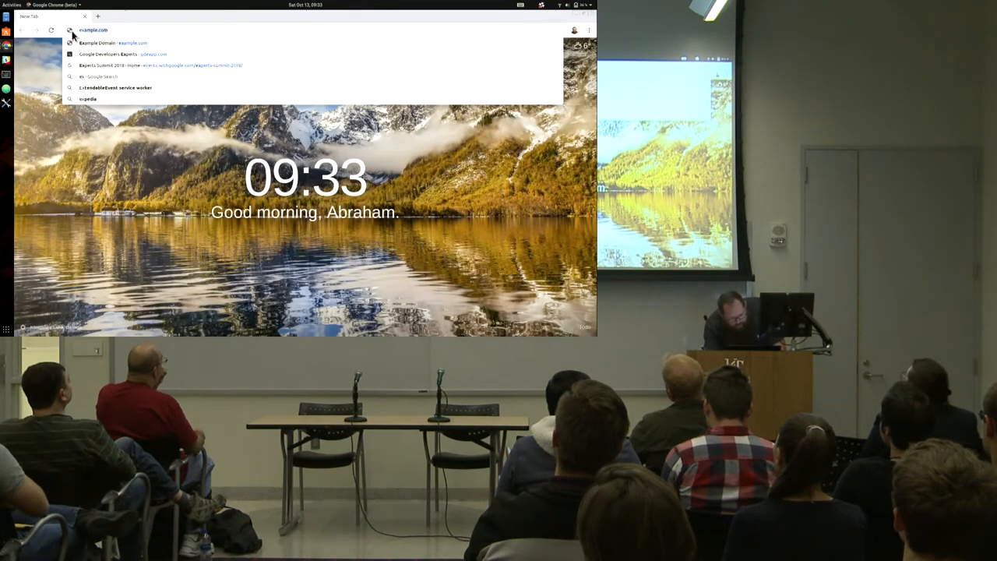
left_click(117, 44)
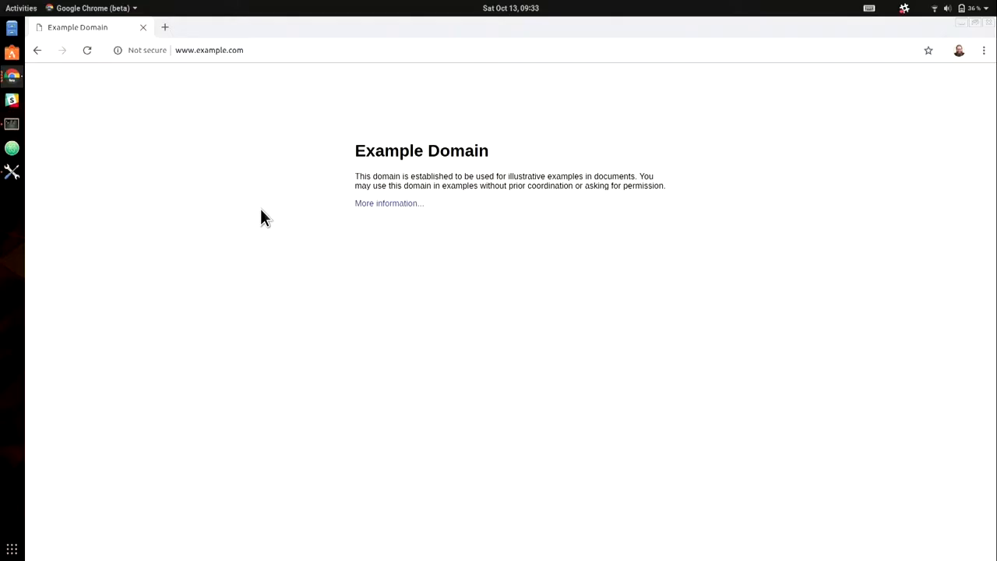
left_click(12, 125)
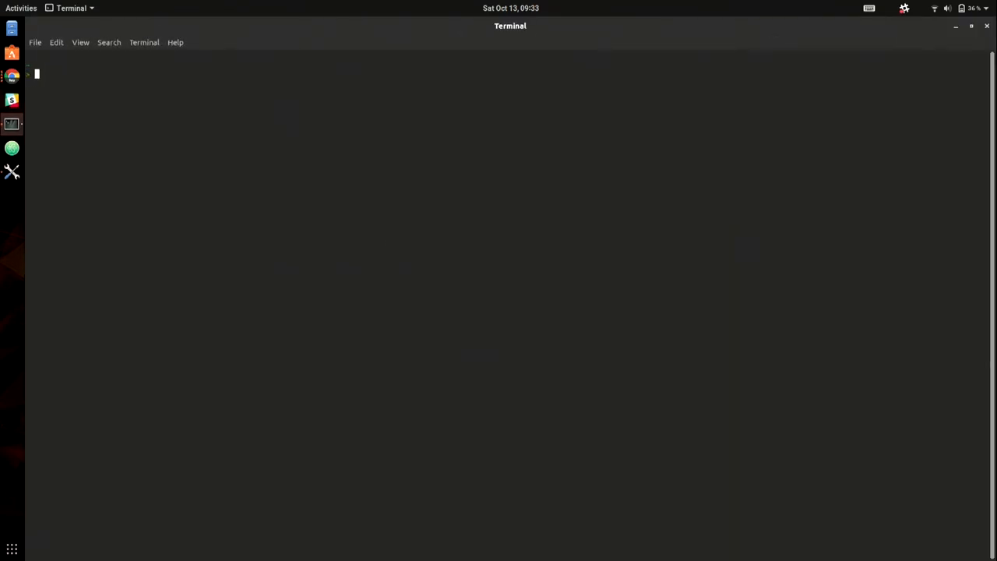
type("cd Sandbox/")
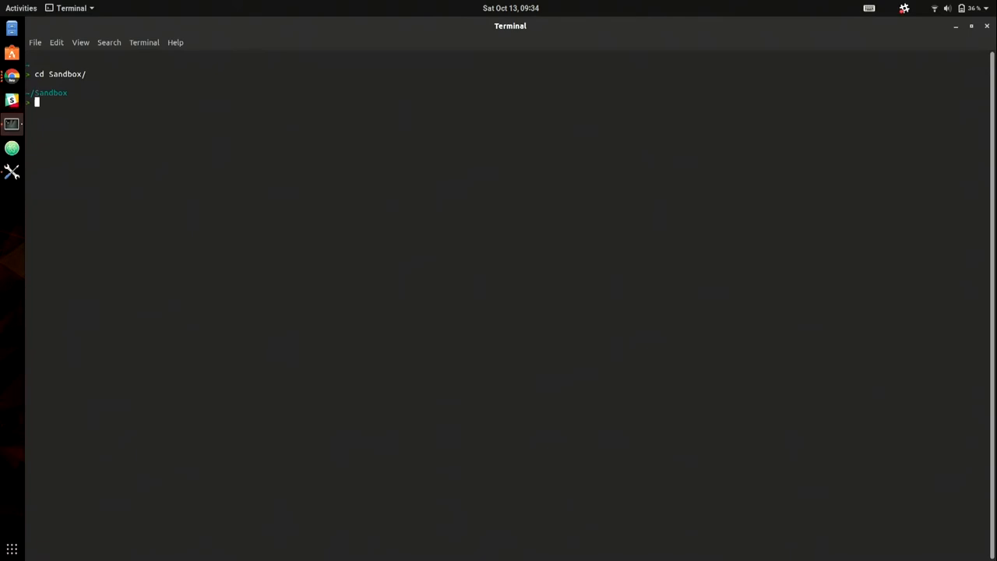
type("n")
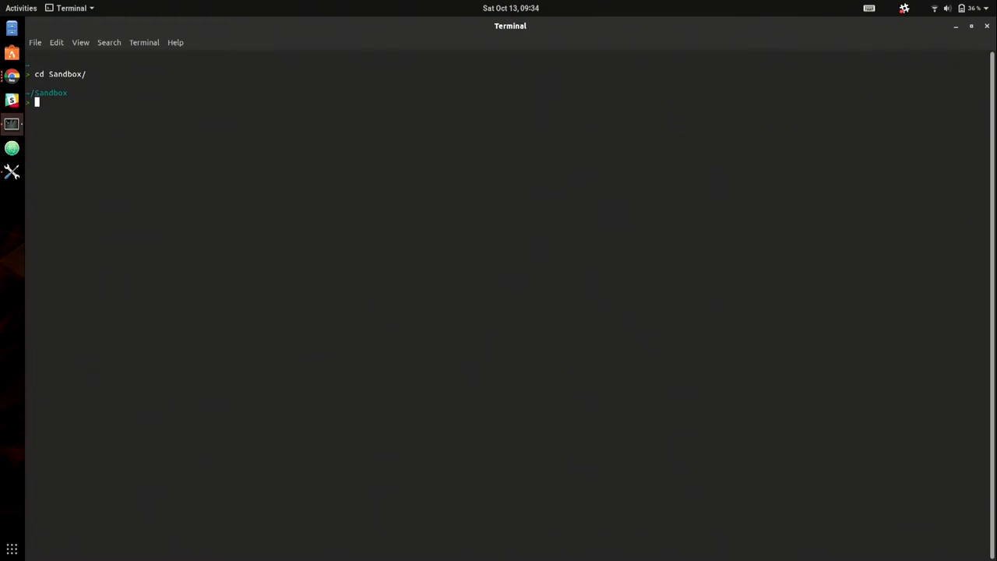
type("npm init")
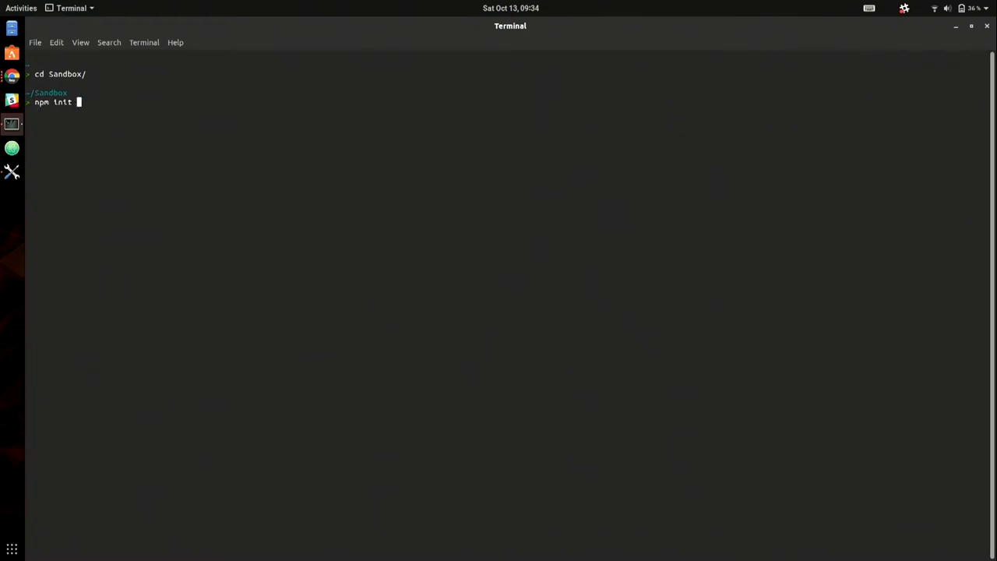
type("@abra")
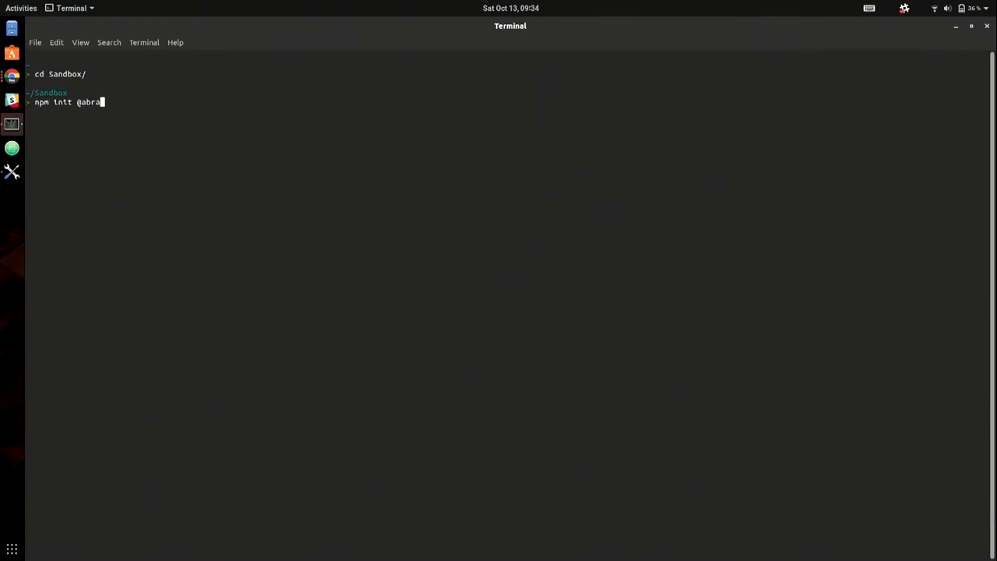
type("nutmeg o")
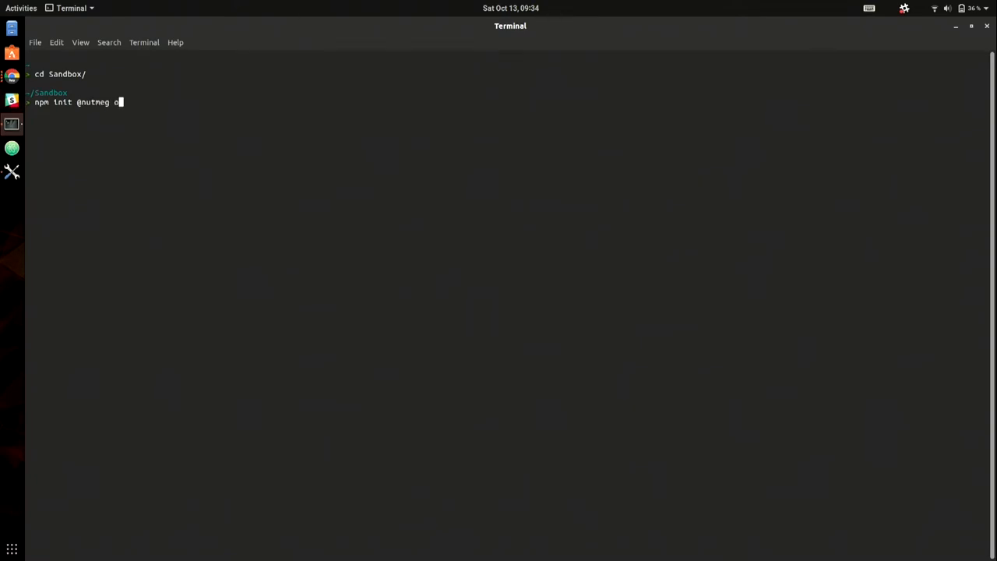
type("hio-dev")
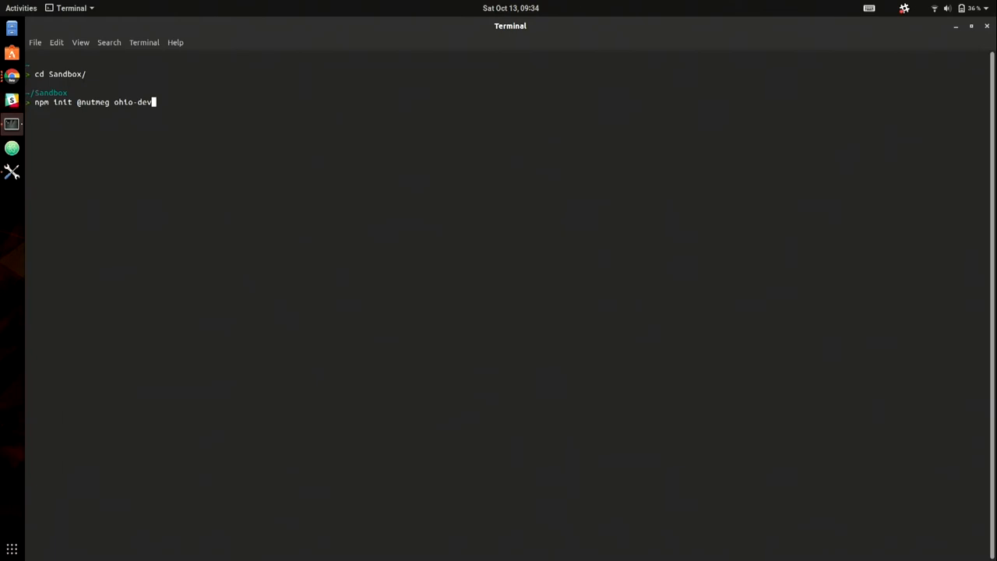
type("est i")
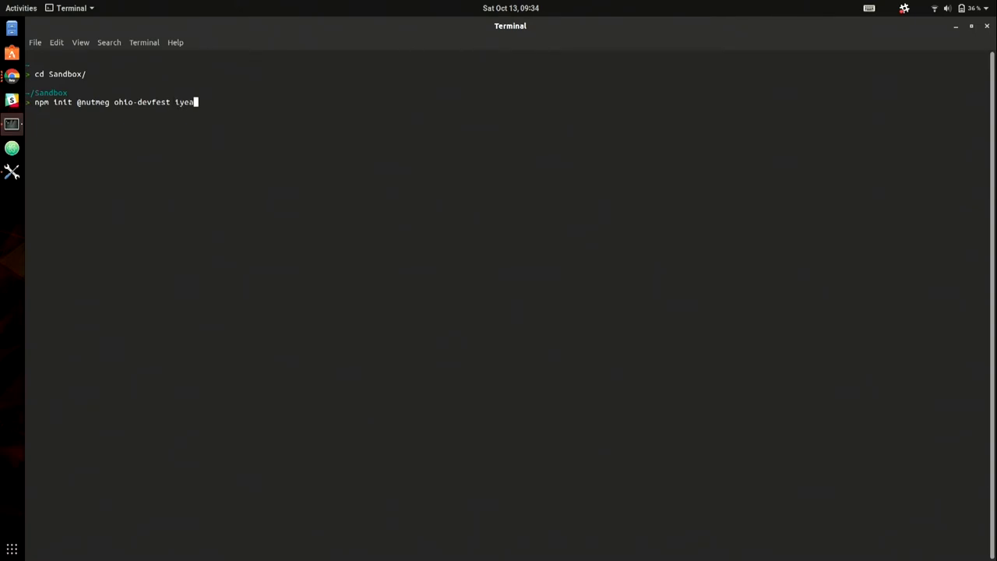
Step: Add the properties year:number and awesome:boolean, removing a stray equals sign
type("year:u")
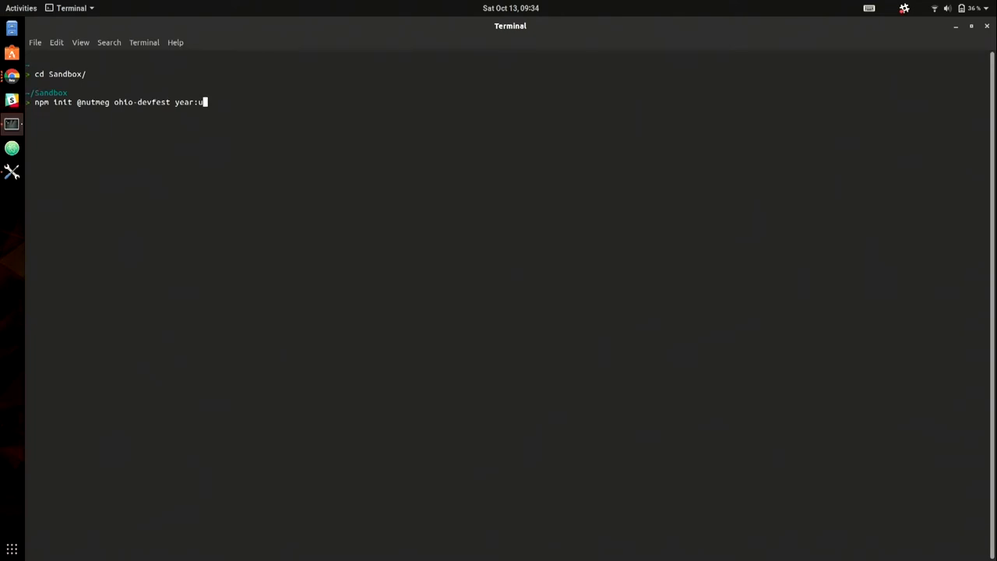
type("umber")
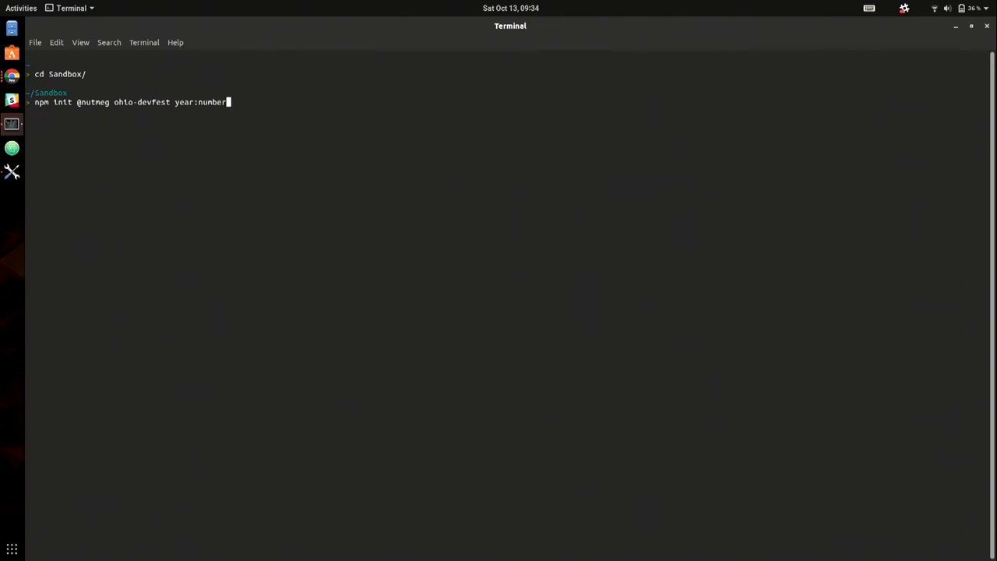
type("=")
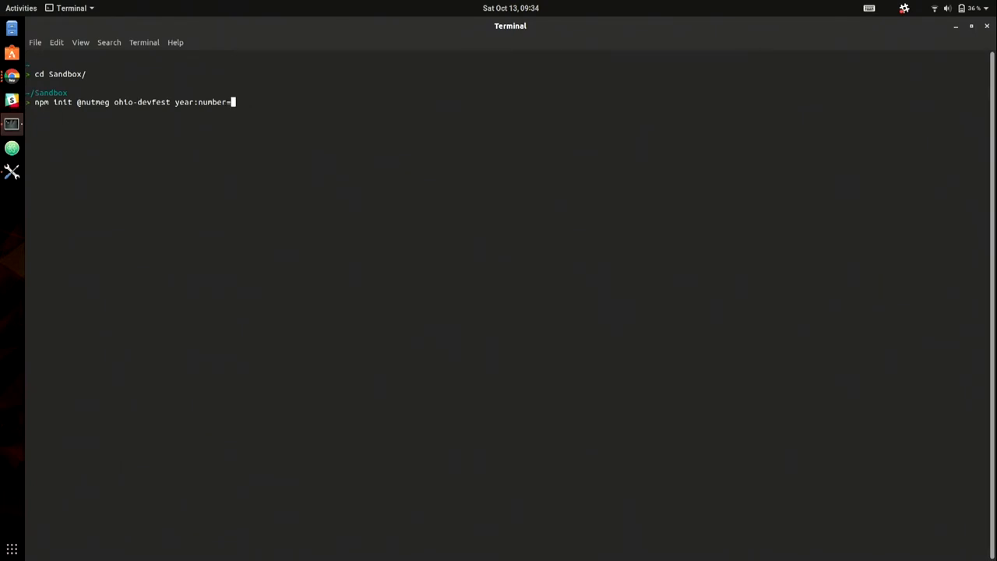
key("BackSpace")
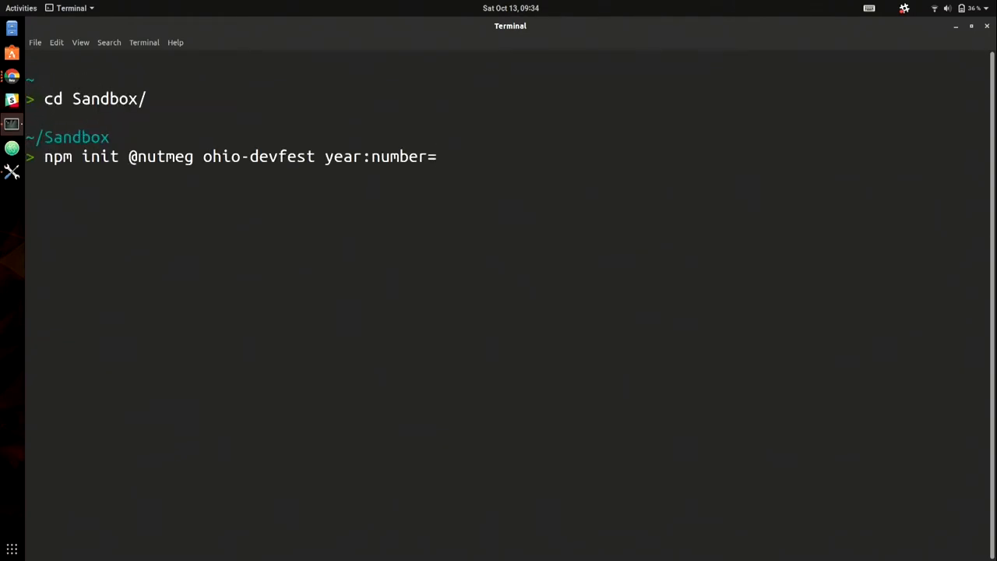
key("BackSpace")
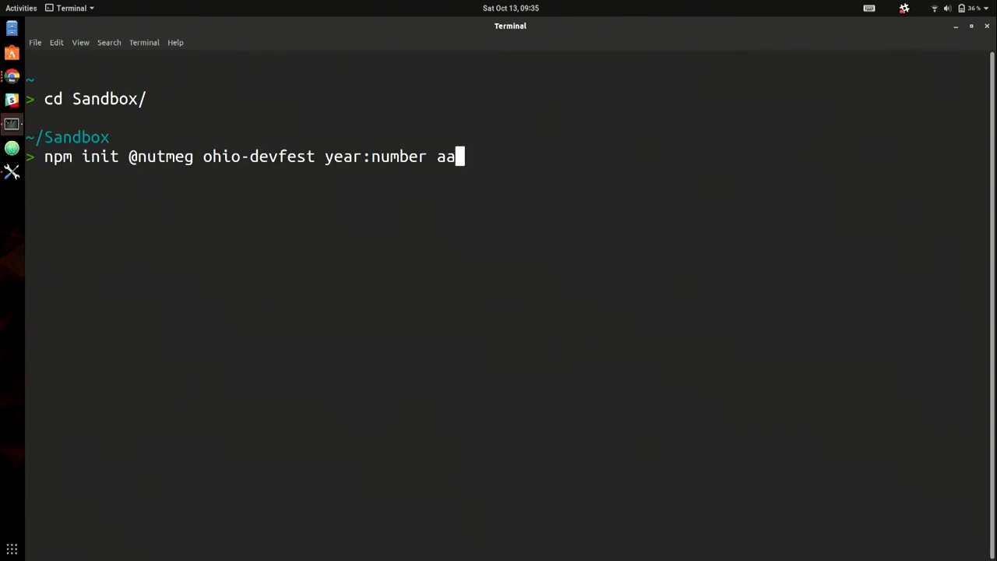
type("wesome:b")
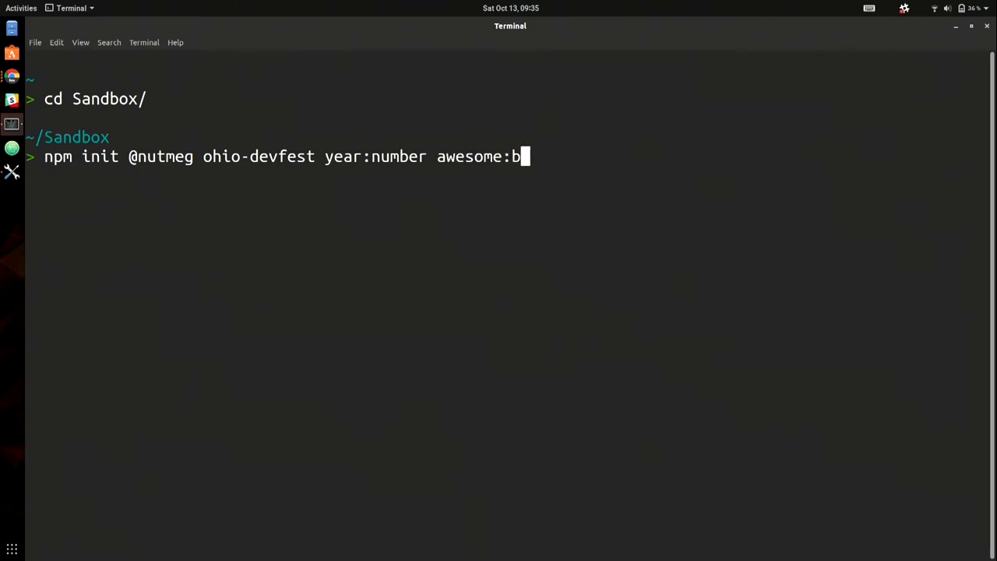
type("oolean")
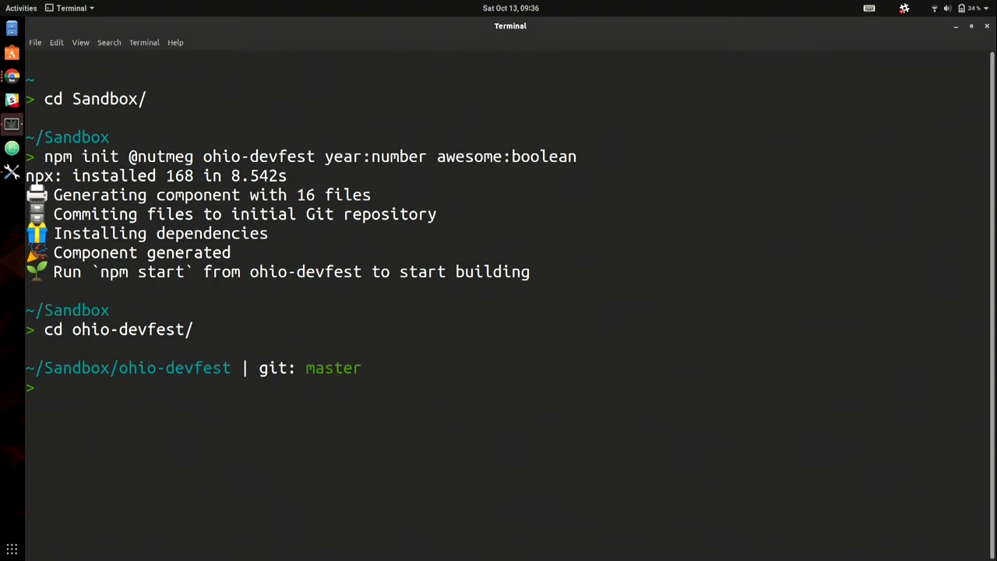
Step: Run npm start inside ohio-devfest to launch the development server
type("npm start")
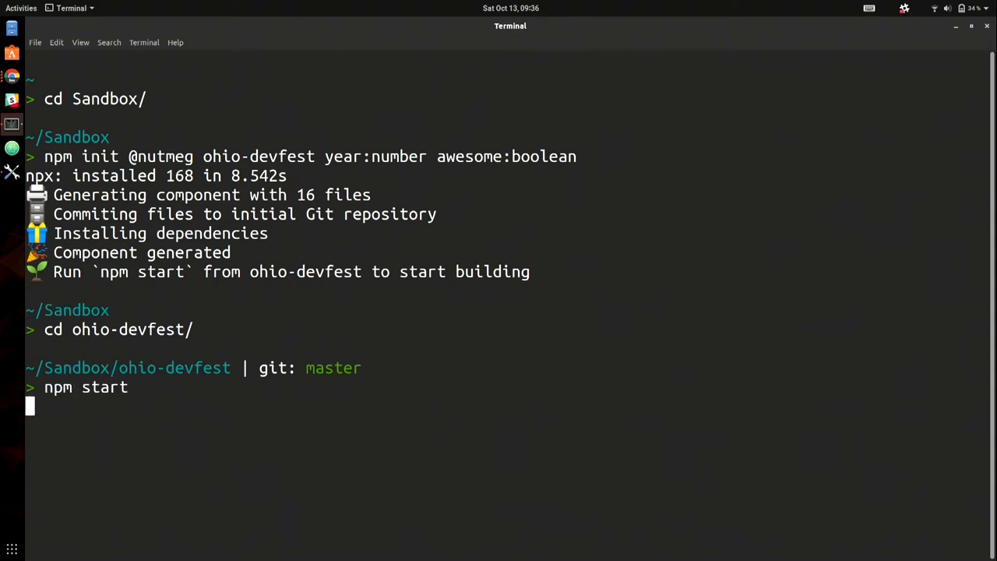
key("Return")
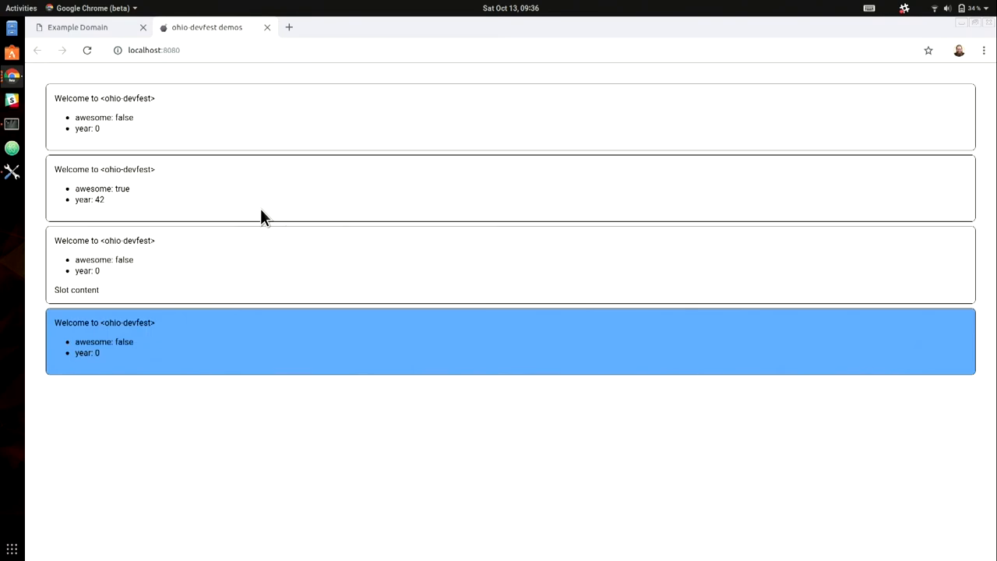
Step: Zoom in on the localhost demo page showing the four ohio-devfest instances
key("ctrl+plus")
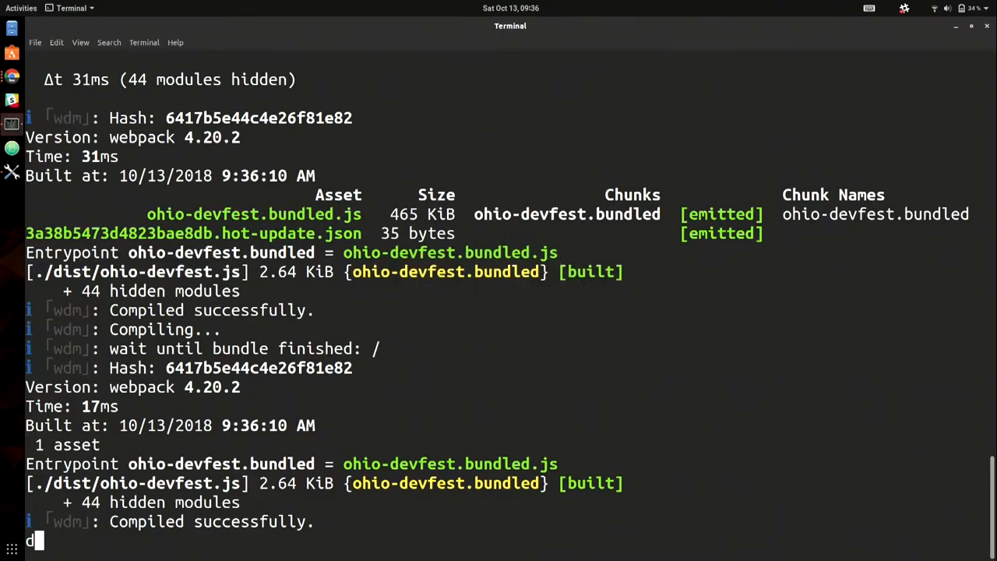
Step: In a second terminal tab, run 'atom .' to load the project in Atom
left_click(965, 59)
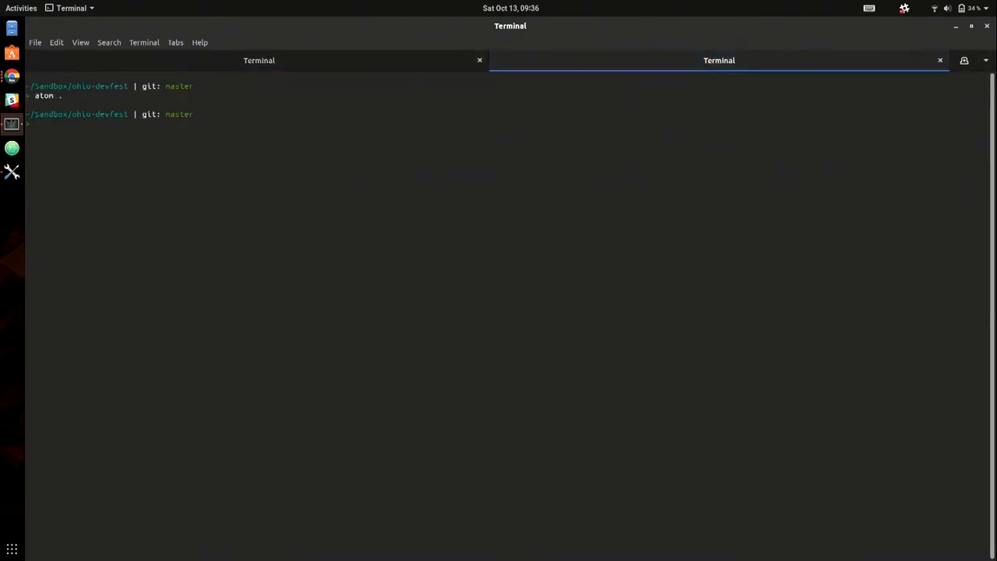
key("Return")
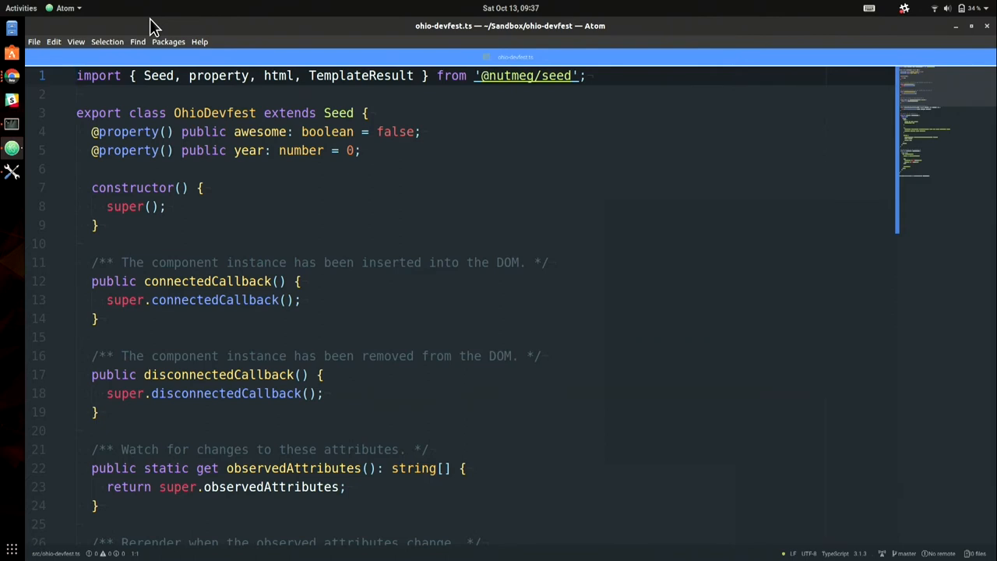
left_click(78, 75)
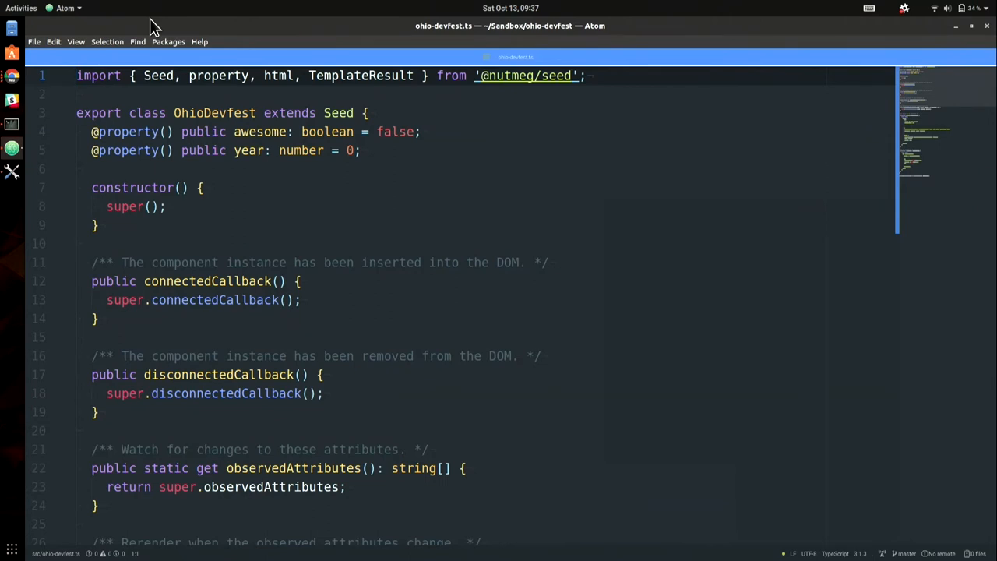
left_click(77, 75)
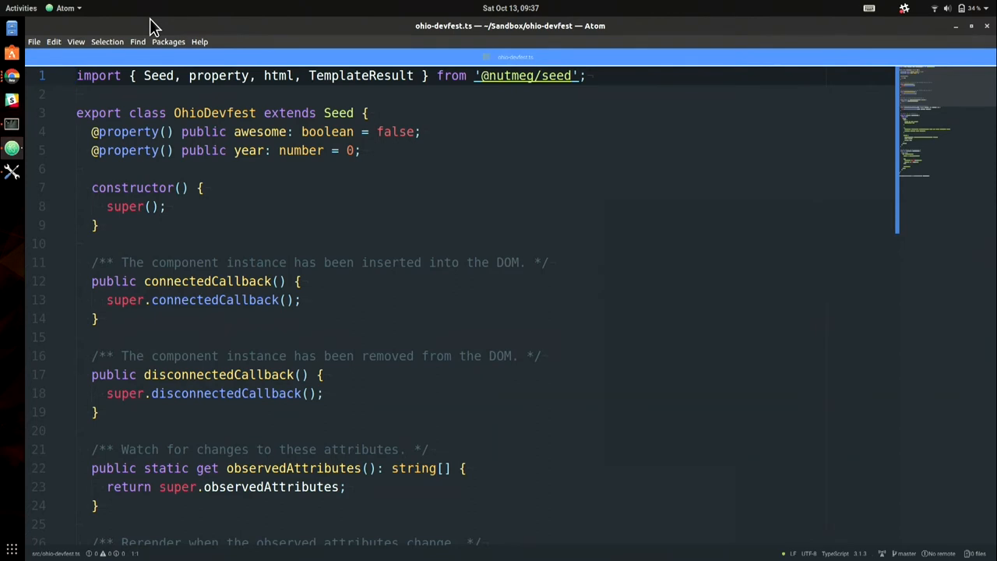
left_click(77, 74)
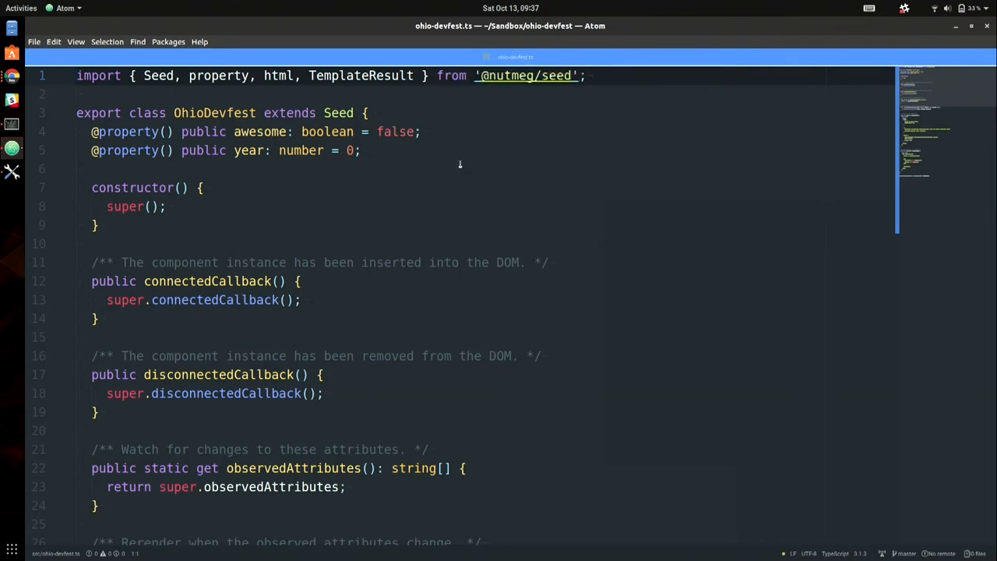
left_click(202, 187)
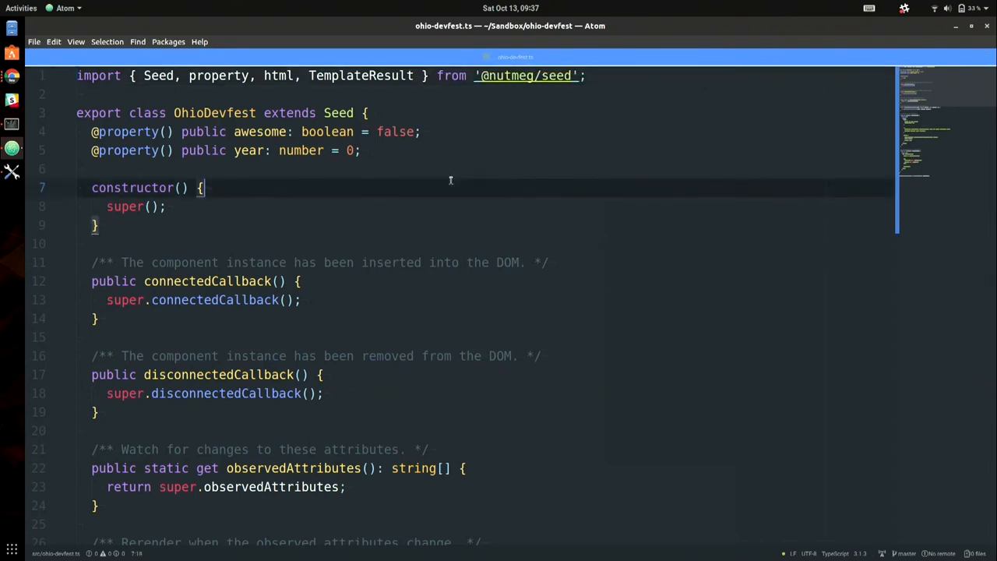
Step: Change the test's expected render text to 'I went to Ohio DevFest and loved it'
left_click(758, 57)
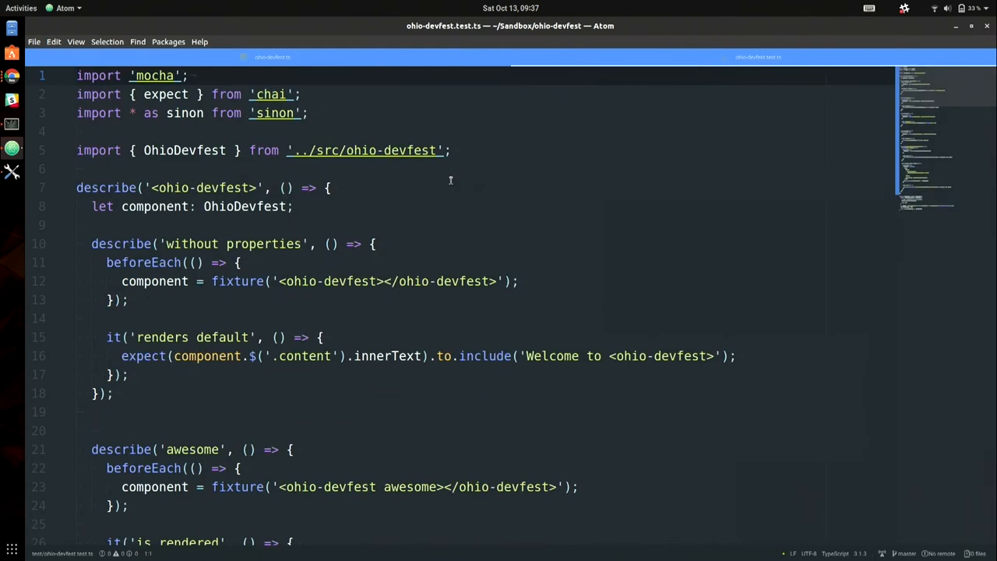
scroll("down", 3)
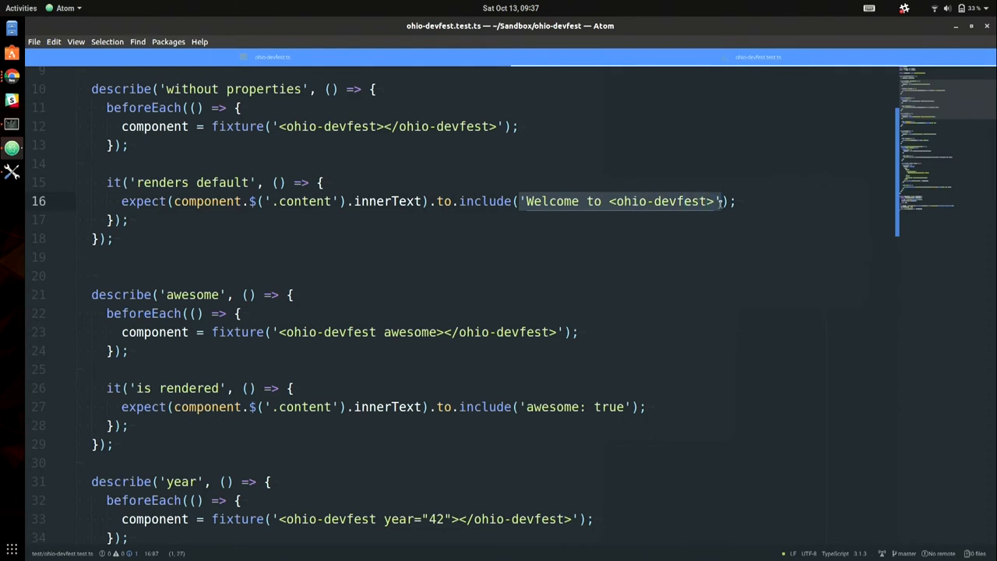
type("I w")
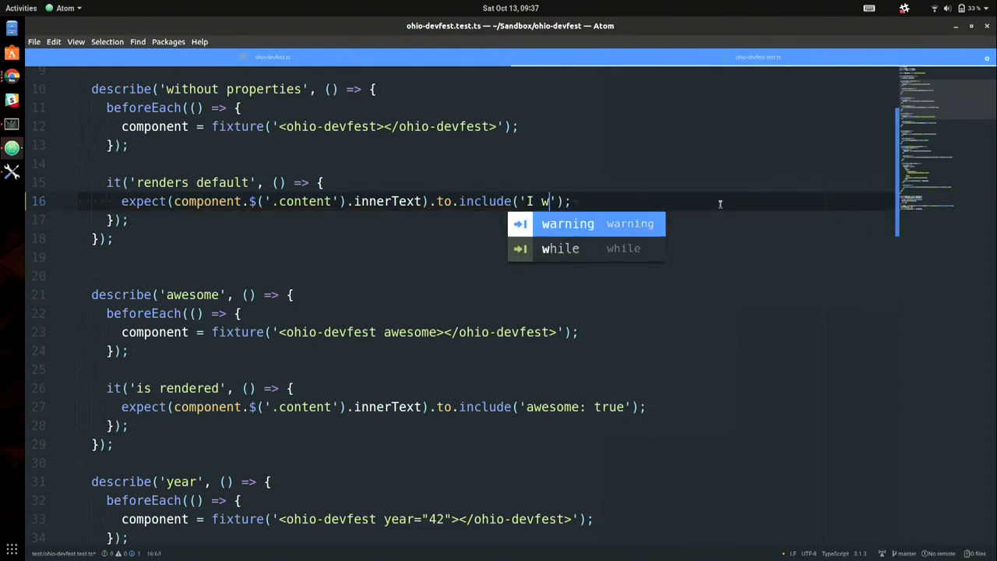
type("ent to")
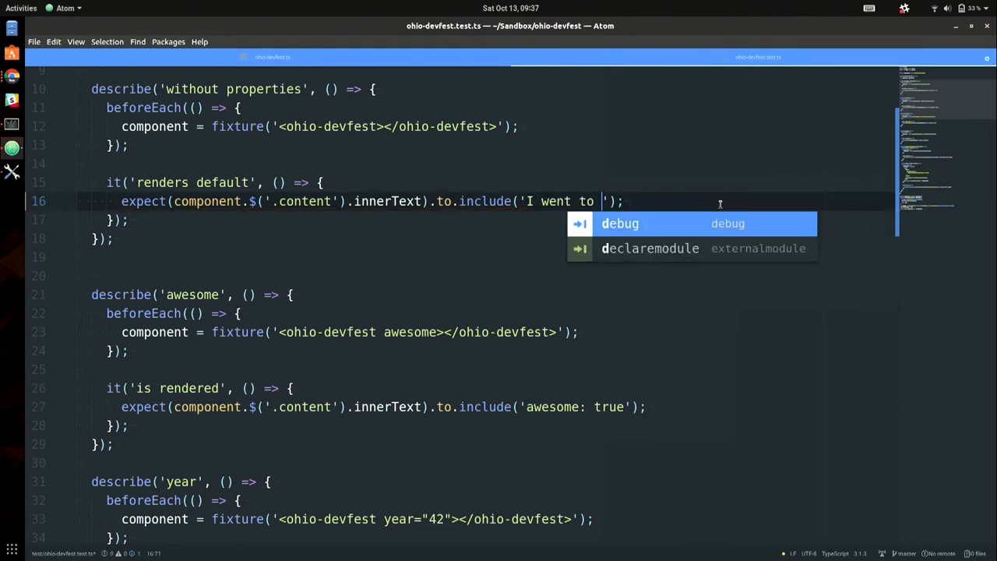
type("Ohio DevFes")
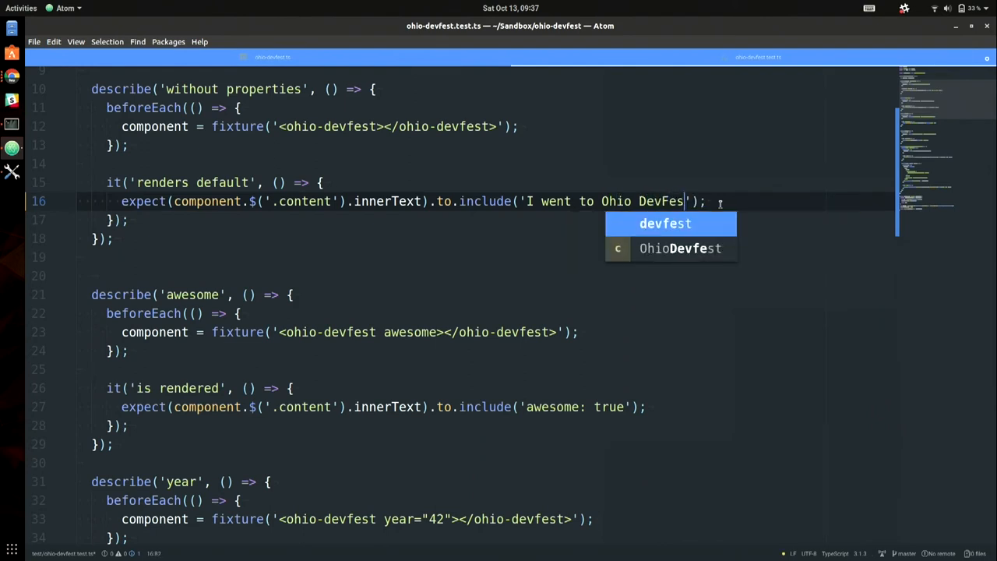
type("and loved it")
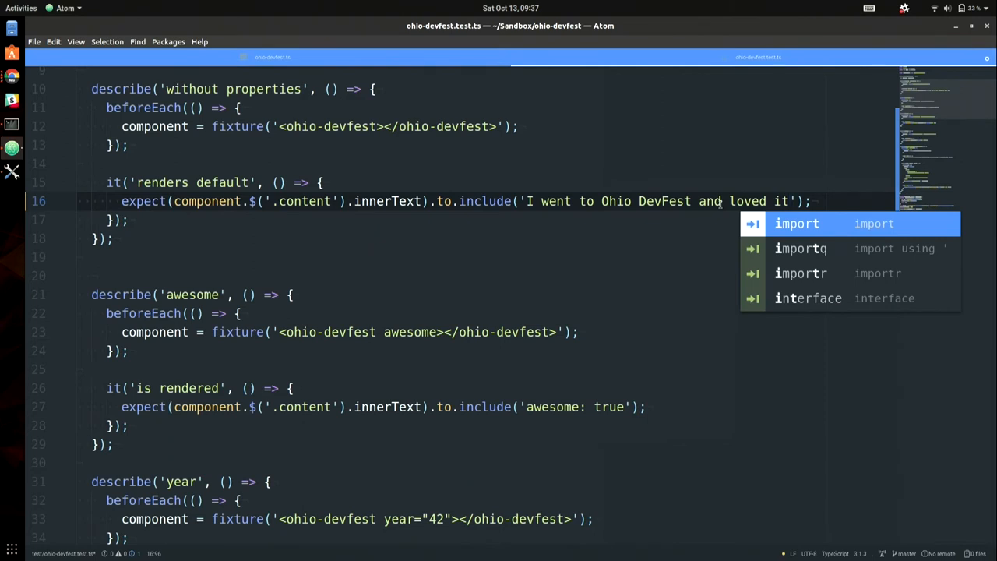
key("escape")
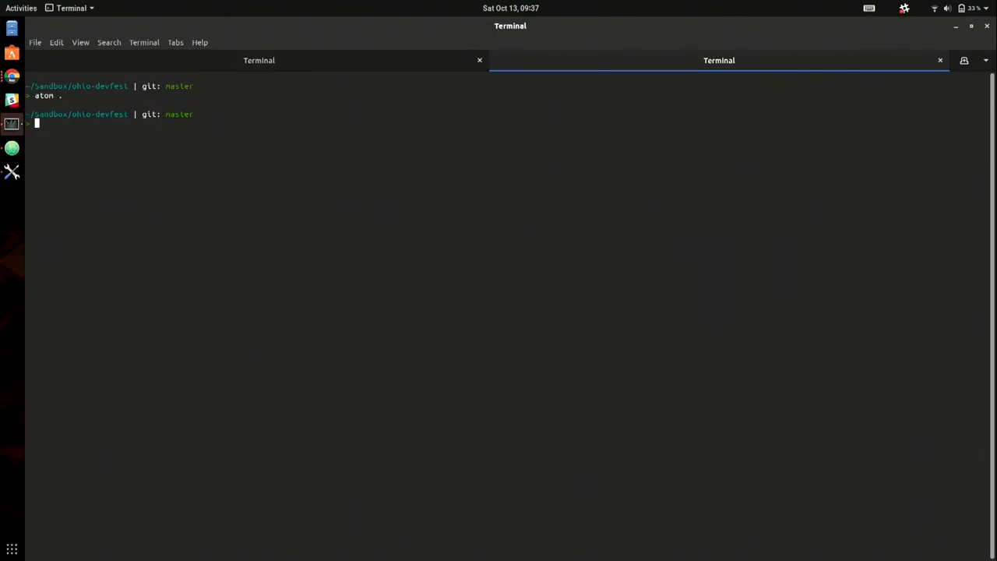
Step: Run npm test and read the karma output reporting 1 failed, 5 passed
type("npm test")
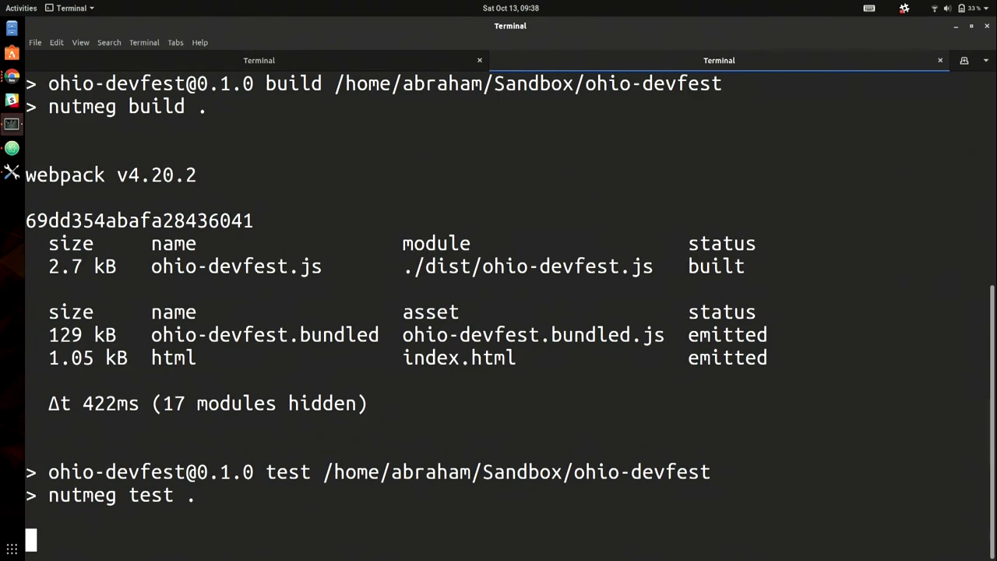
scroll("down", 3)
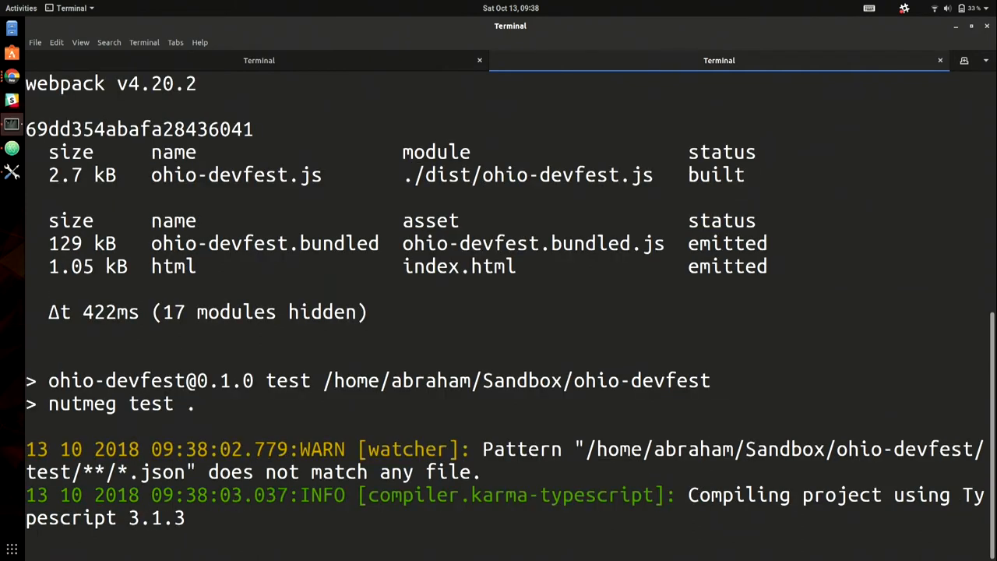
scroll("down", 3)
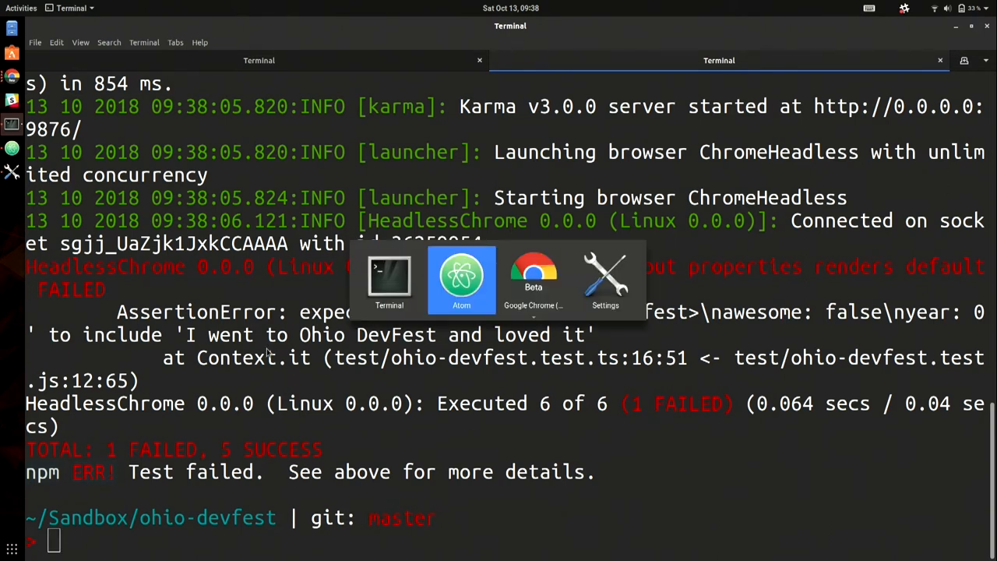
Step: Start a ${this.} expression in the template, dropping the enjoymentTemplate name for 'love' text
left_click(461, 278)
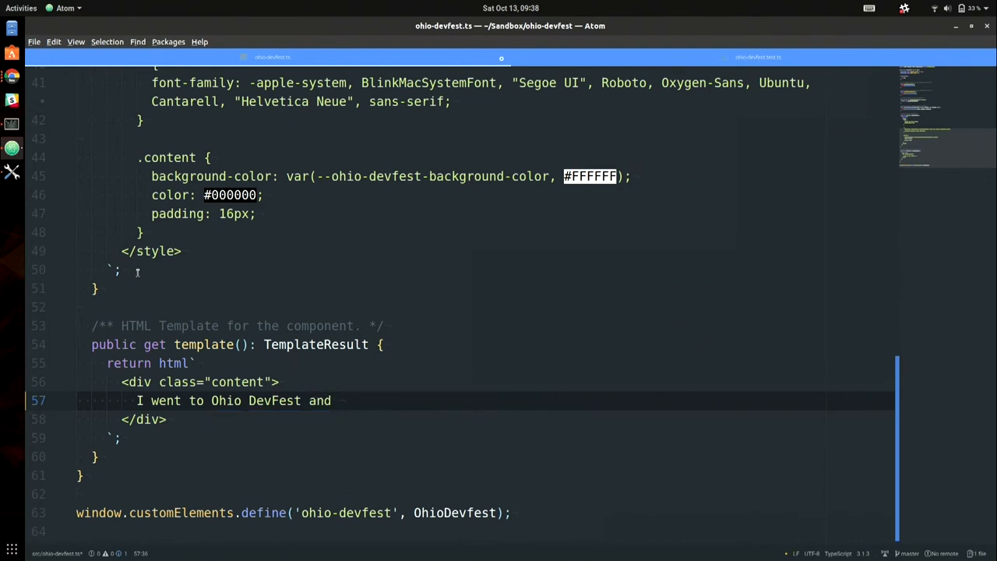
type("${this.}")
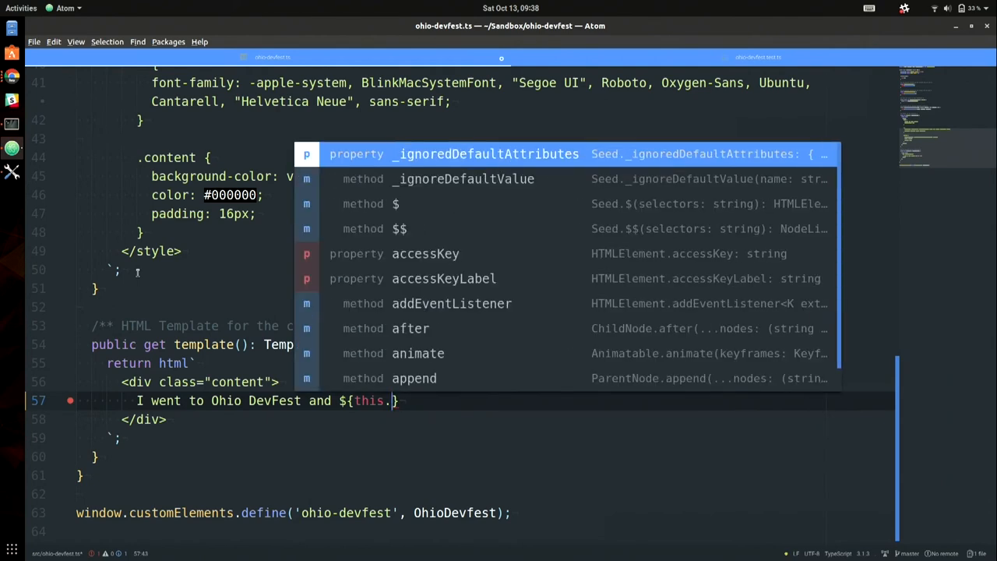
type("enoue")
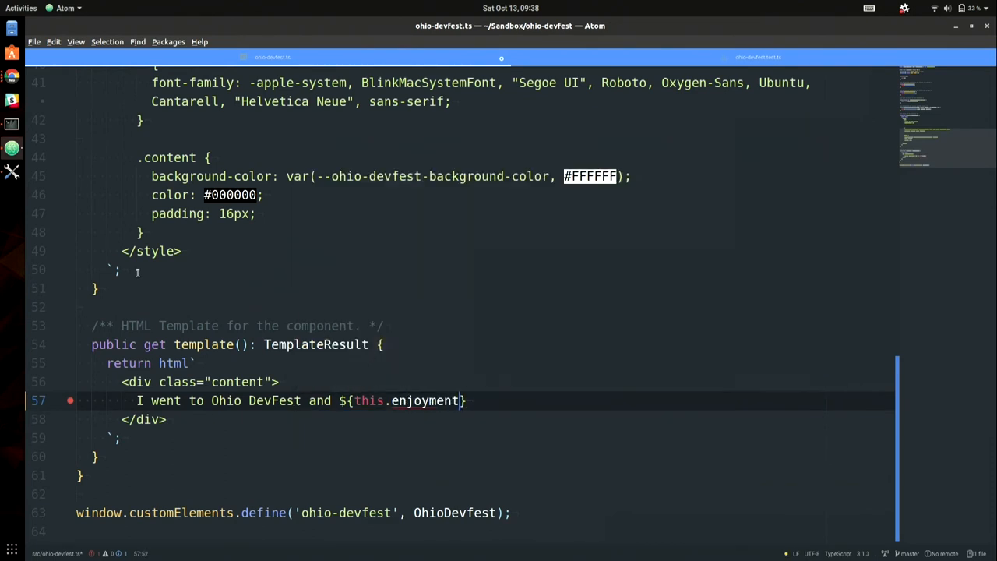
type("Template")
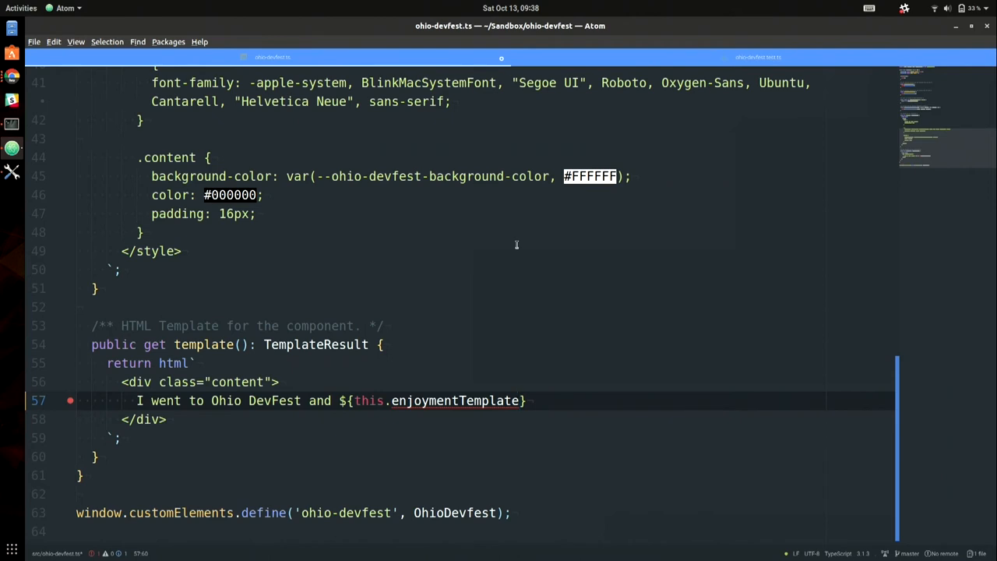
key("BackSpace")
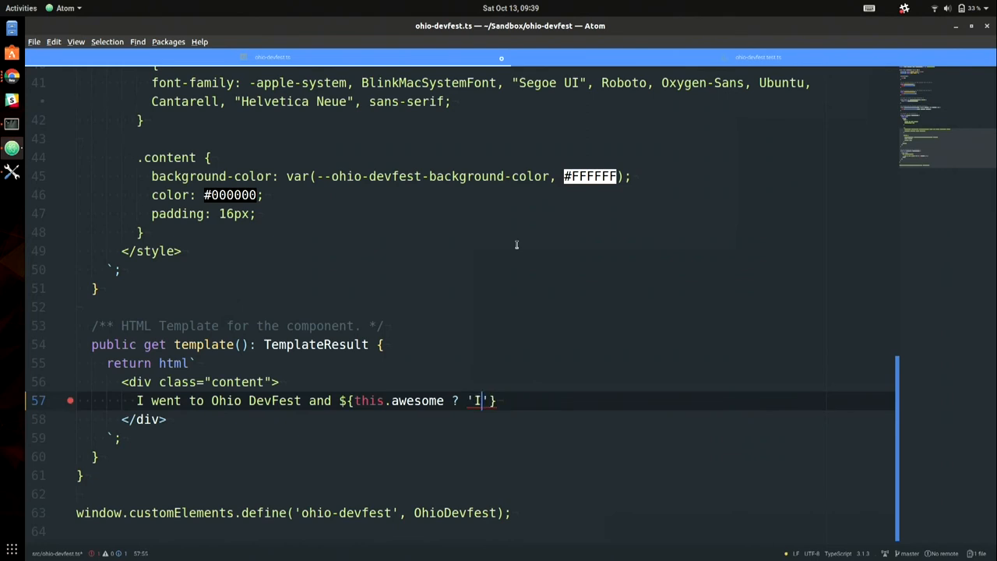
type("love")
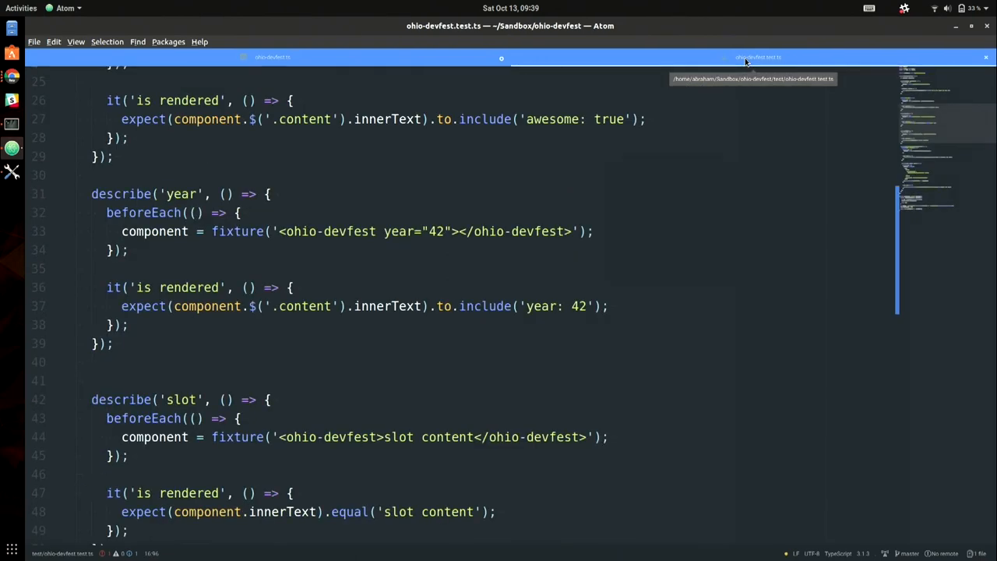
mouse_move(712, 150)
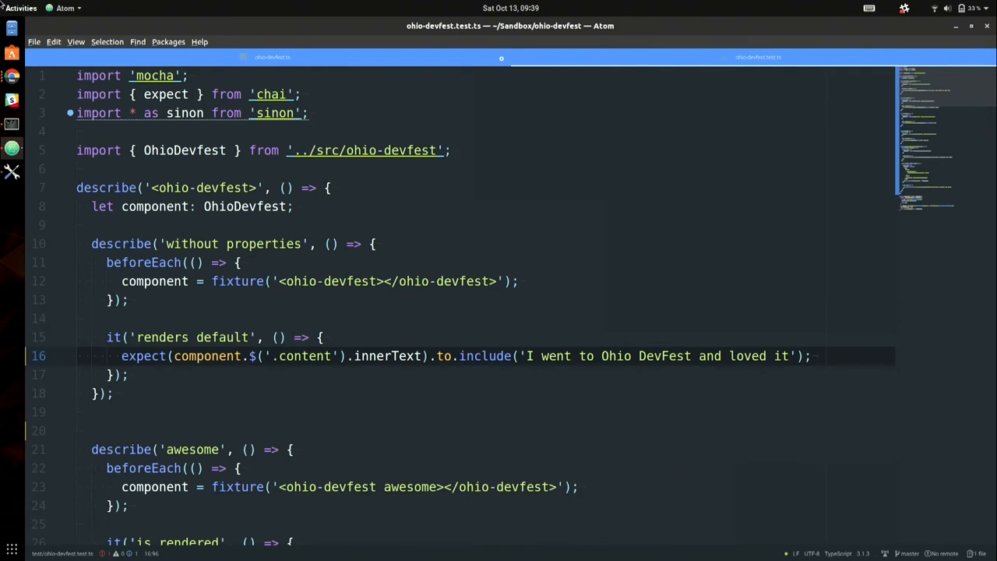
Step: Finish the conditional ${this.awesome ? 'and I loved it' : ''}, moving 'and' inside it
left_click(757, 56)
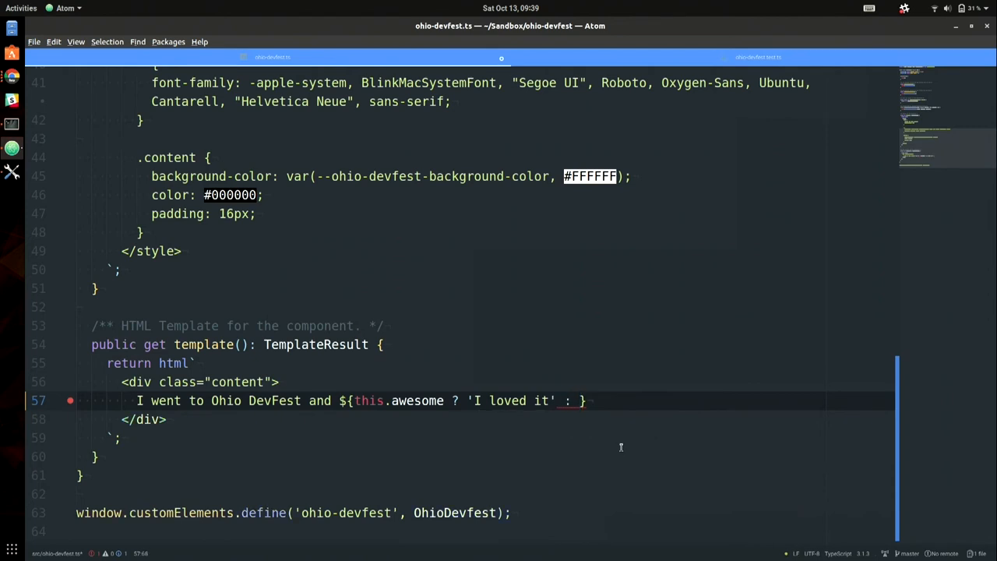
type("''")
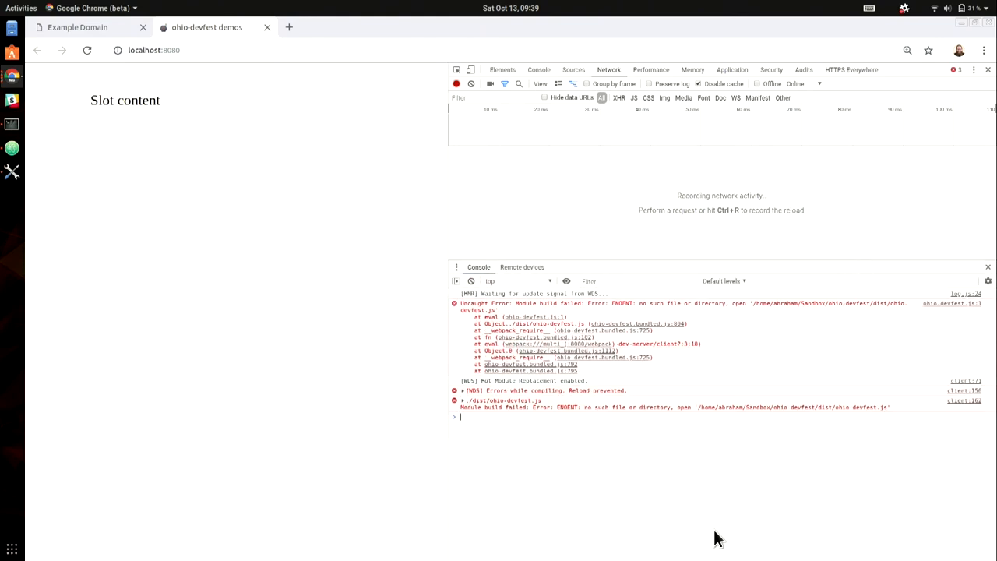
mouse_move(705, 455)
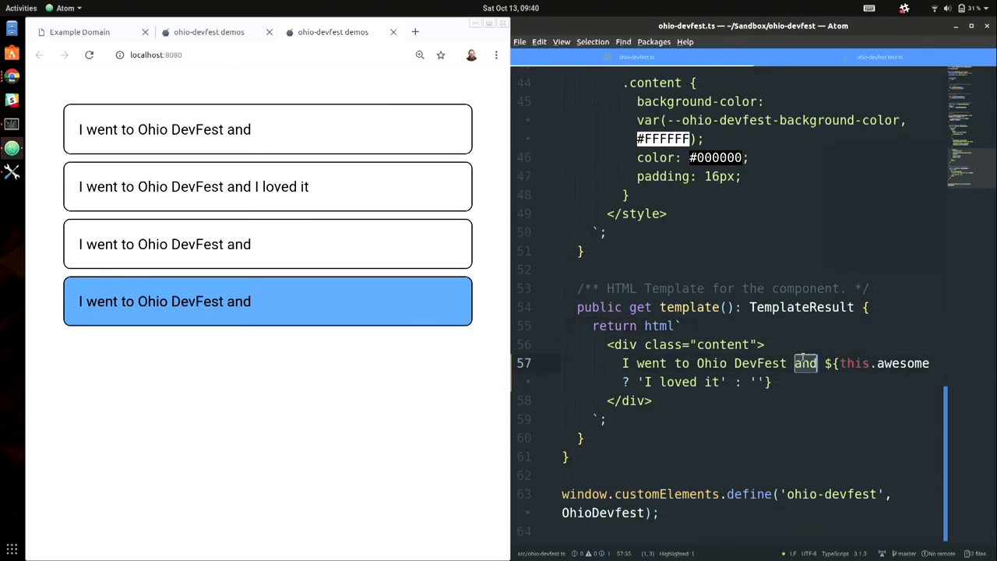
key("BackSpace")
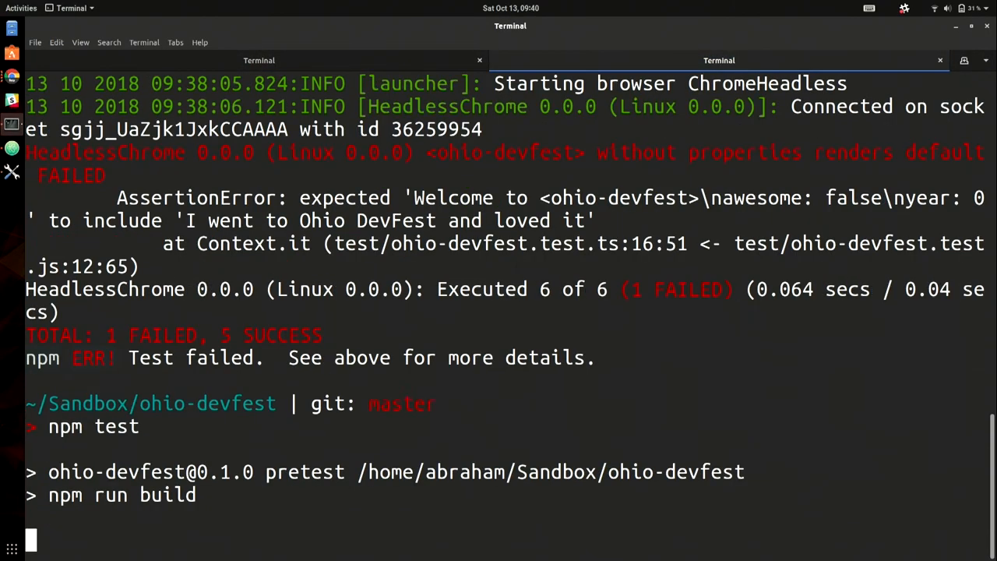
Step: Scroll the rerun test output to its 4 failed, 2 passed summary
scroll("down", 3)
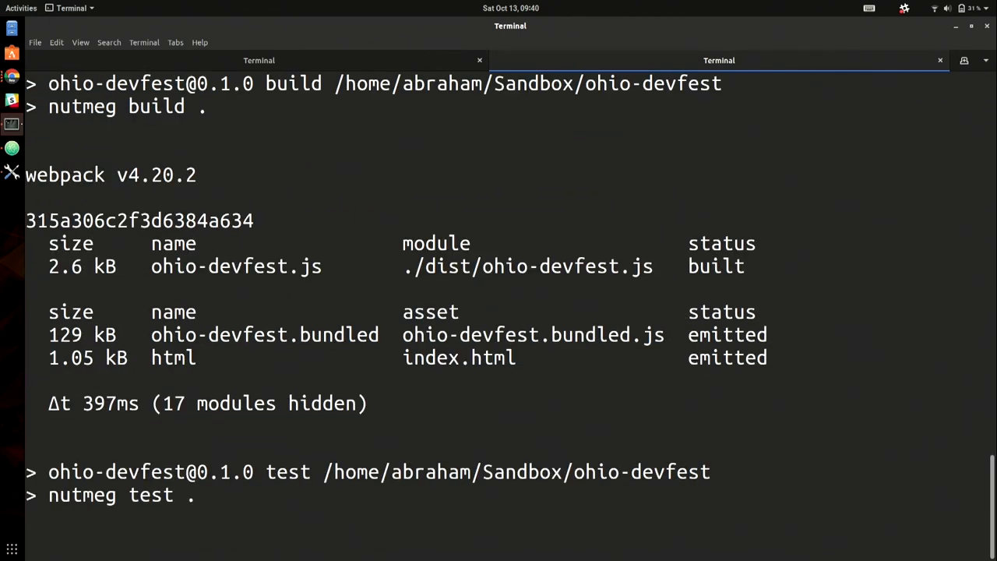
scroll("down", 3)
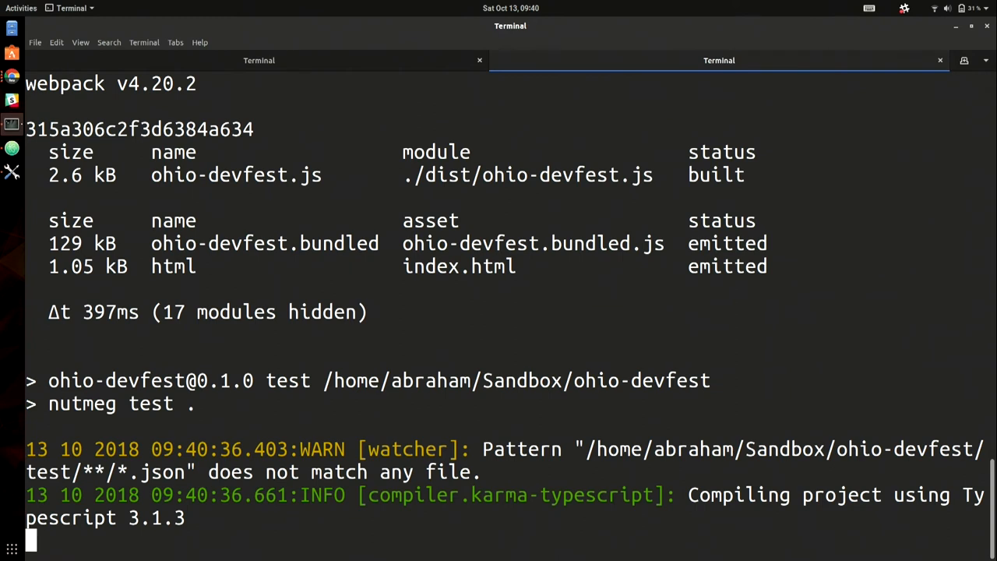
scroll("down", 3)
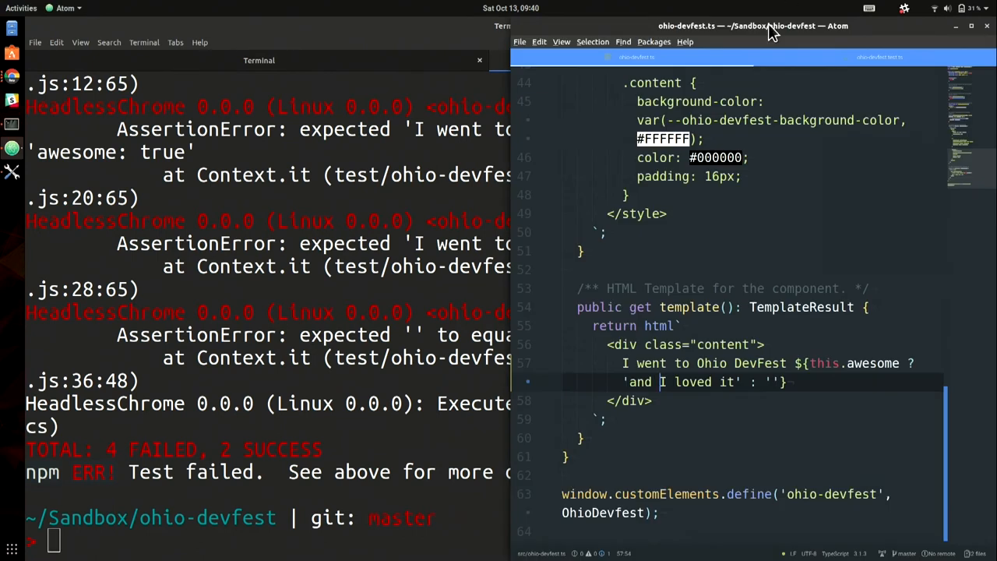
Step: Change line 12's fixture to <ohio-devfest awesome></ohio-devfest>, then head back to Terminal
left_click(879, 57)
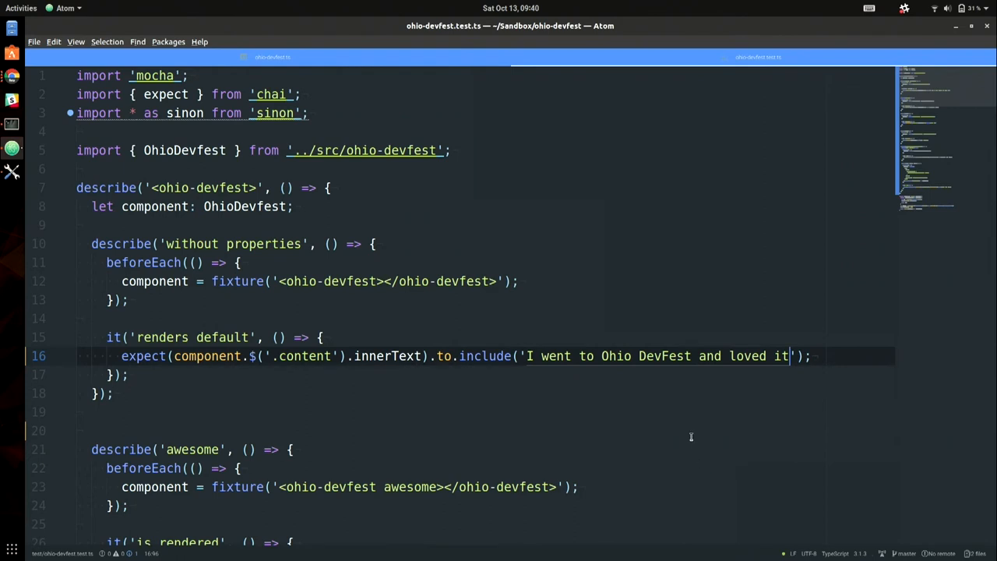
scroll("down", 3)
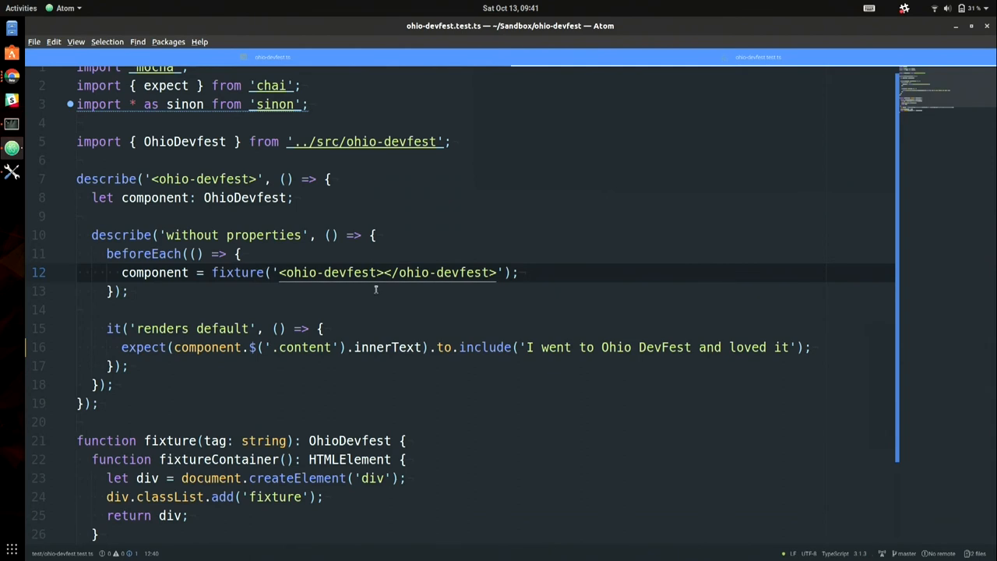
type("\" \"")
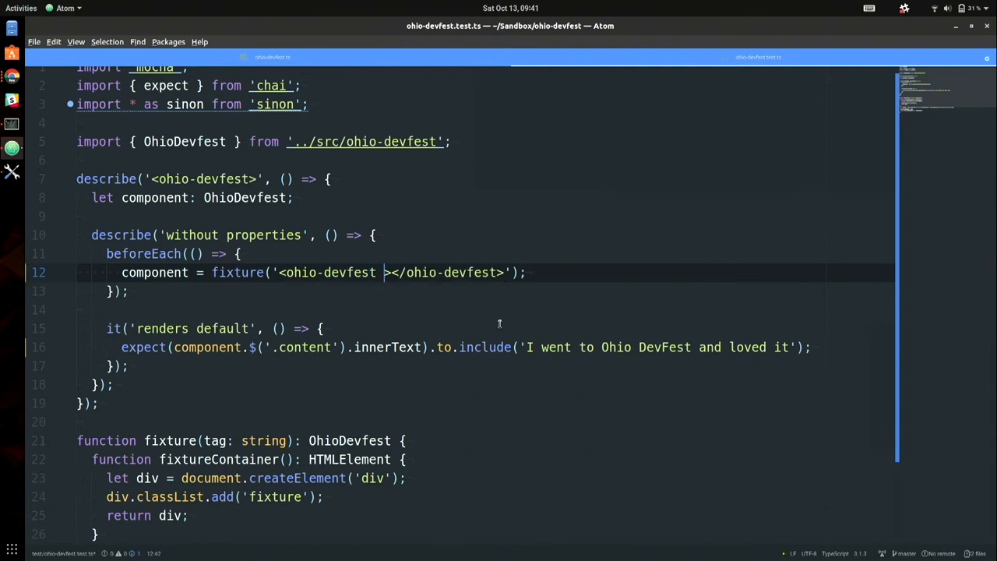
type("awesome")
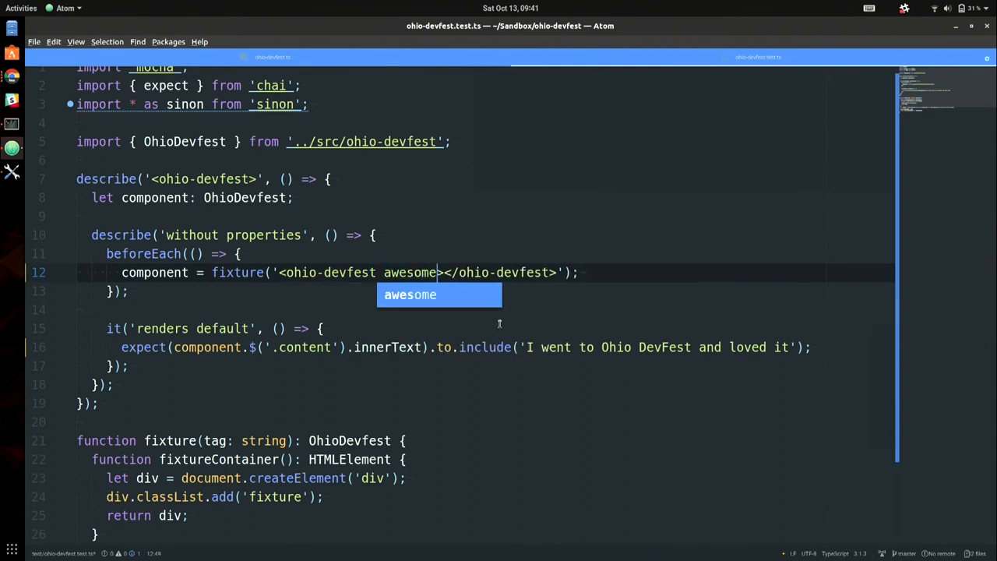
key("alt+Tab")
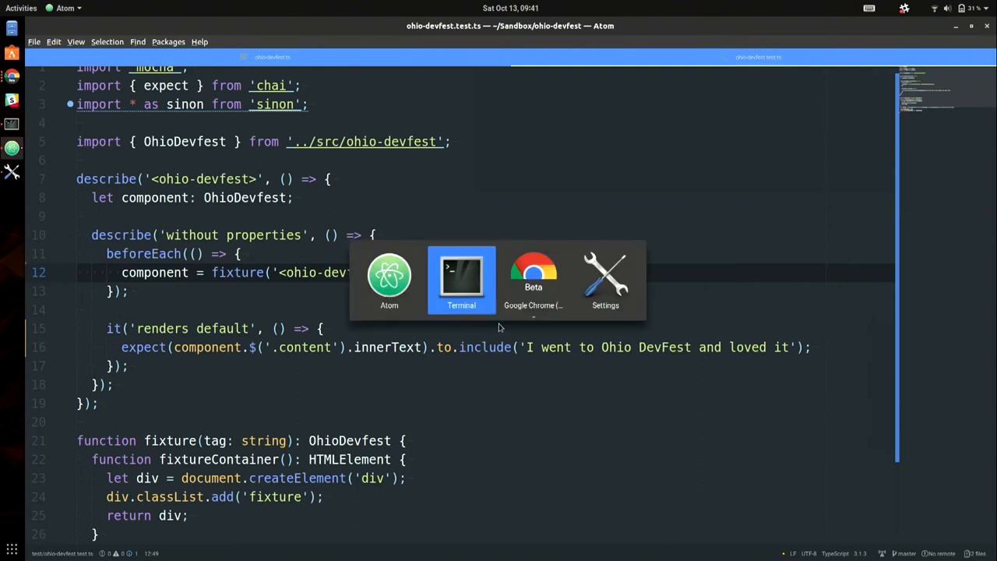
Step: Review the failing 'I went to Ohio DevFest and I loved it' assertion in Terminal and rerun npm test
left_click(461, 277)
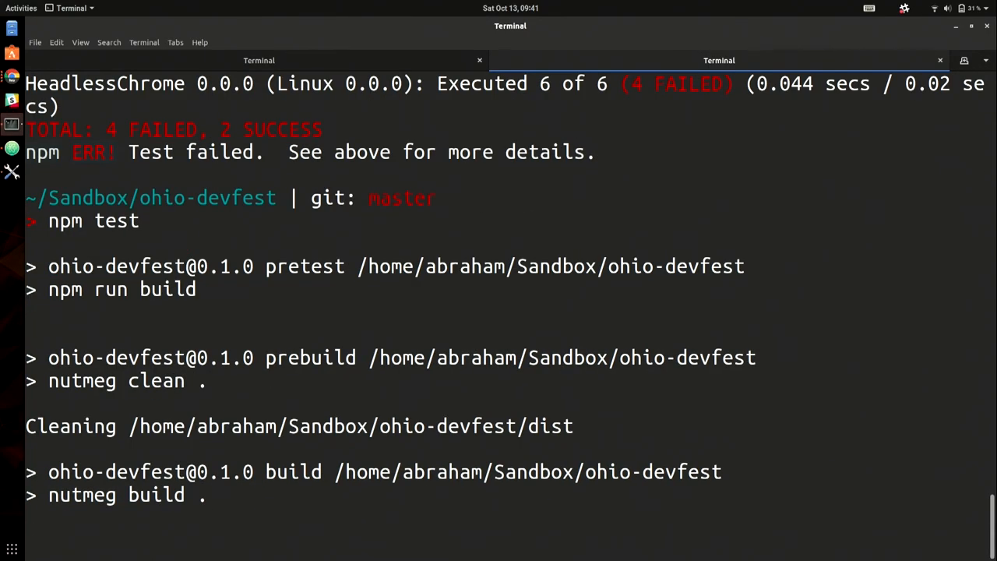
scroll("down", 3)
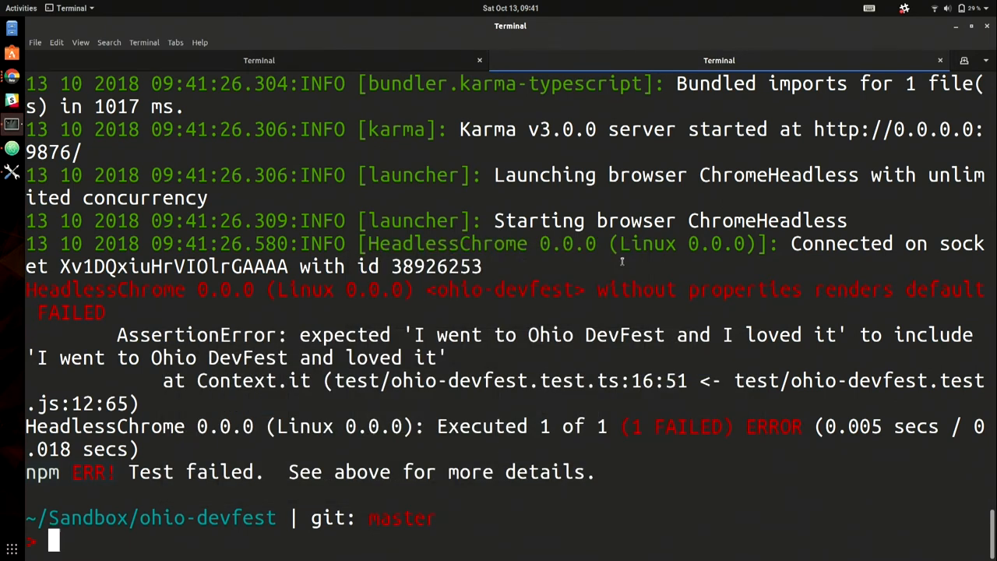
key("alt+Tab")
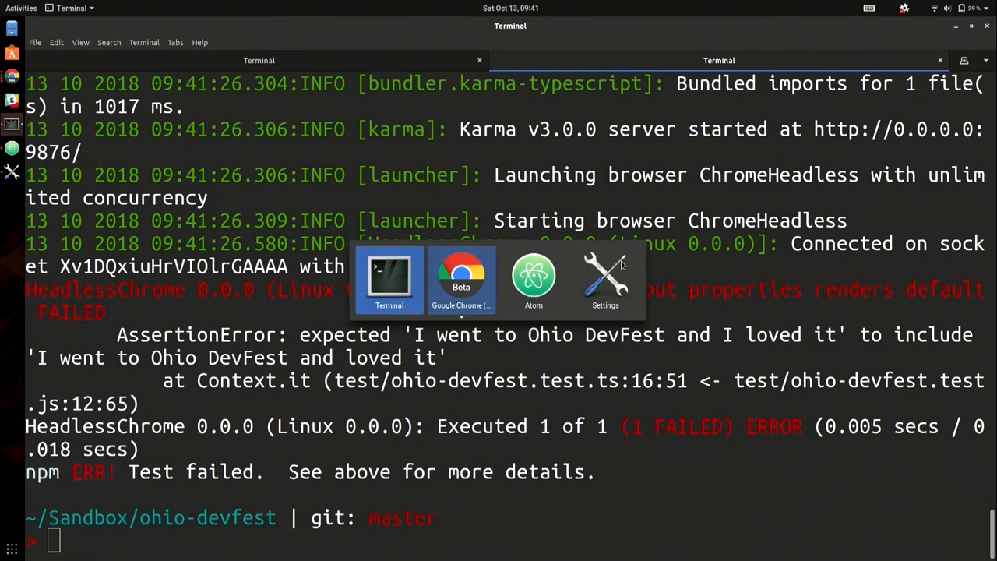
left_click(533, 281)
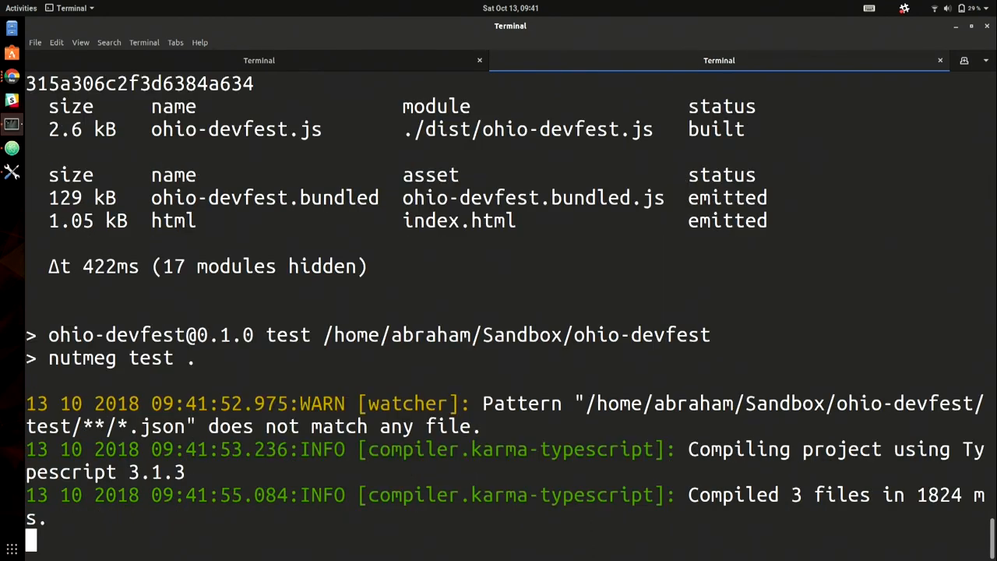
scroll("down", 3)
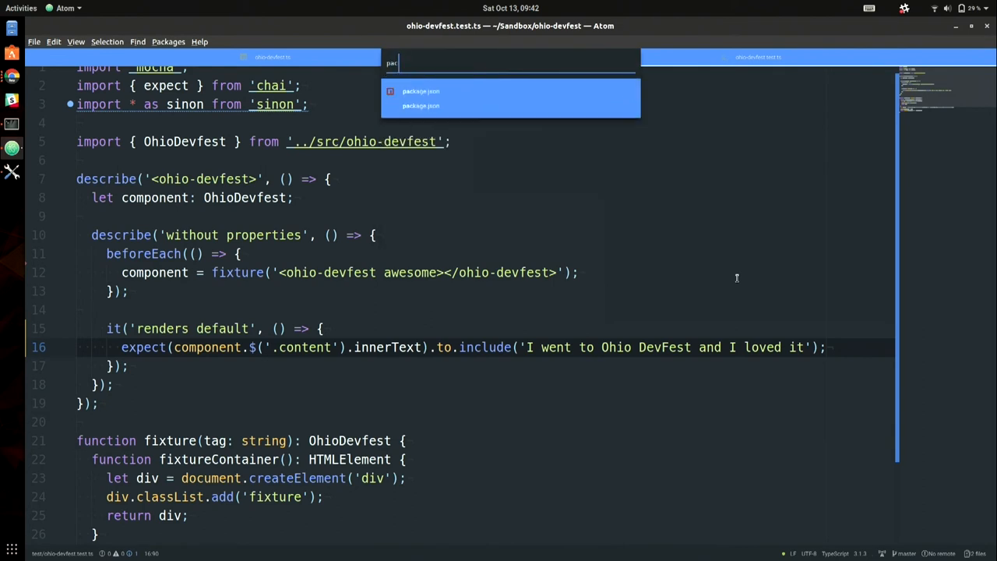
Step: Bring up package.json to rename it nutmeg-examle-ohio-devfest, then inspect index.html's ohio-devfest elements
left_click(421, 90)
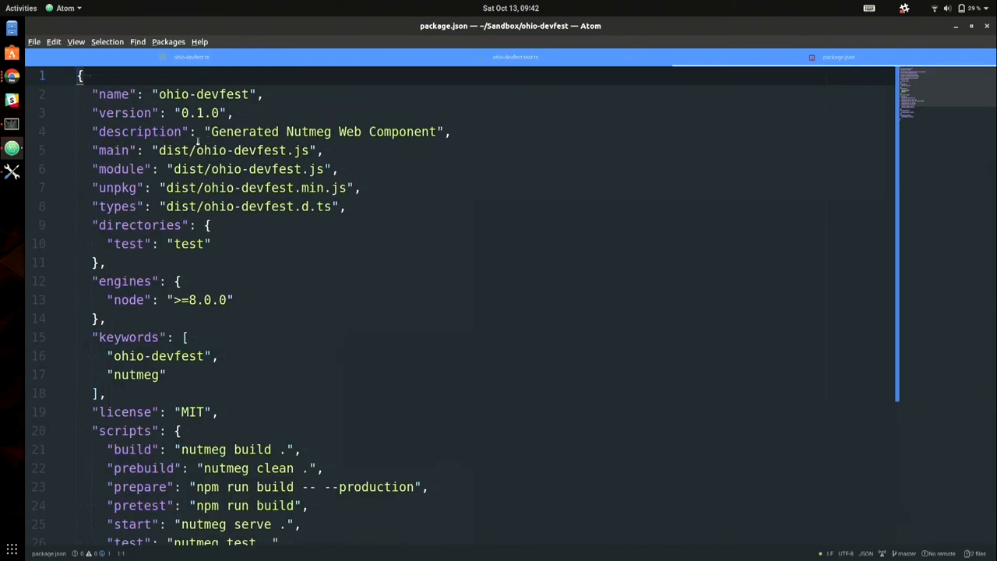
type("nutmeg-examle-")
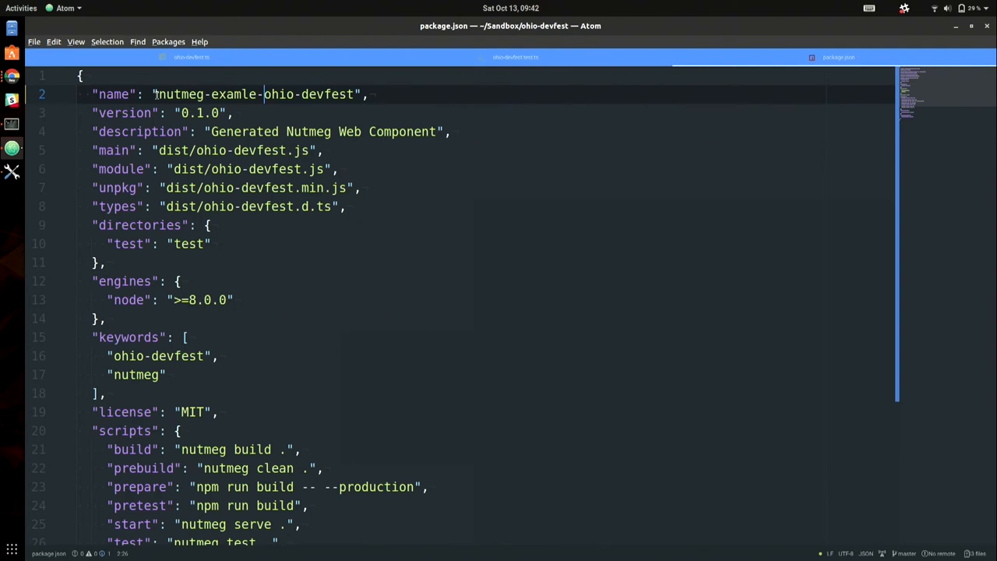
type("ind")
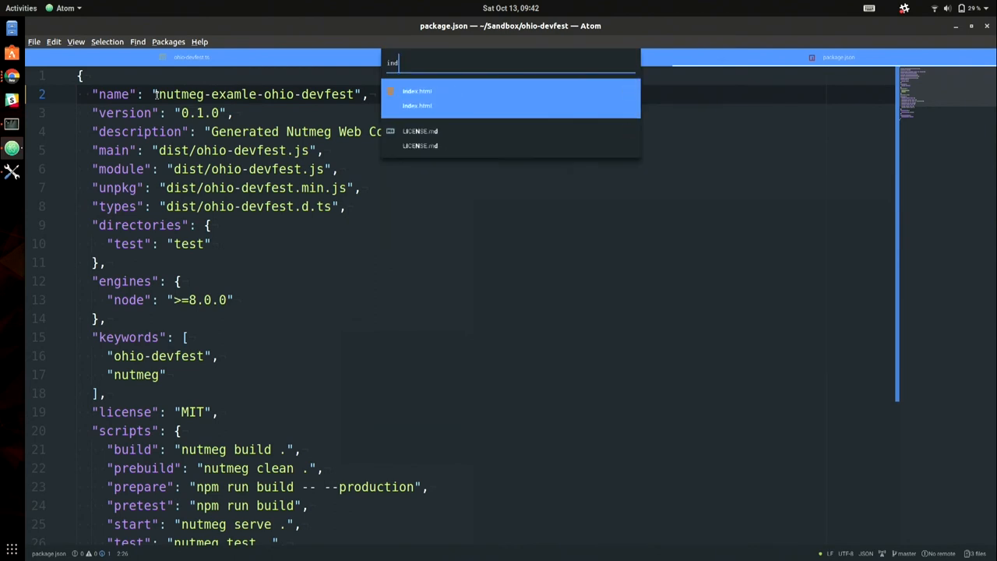
left_click(417, 90)
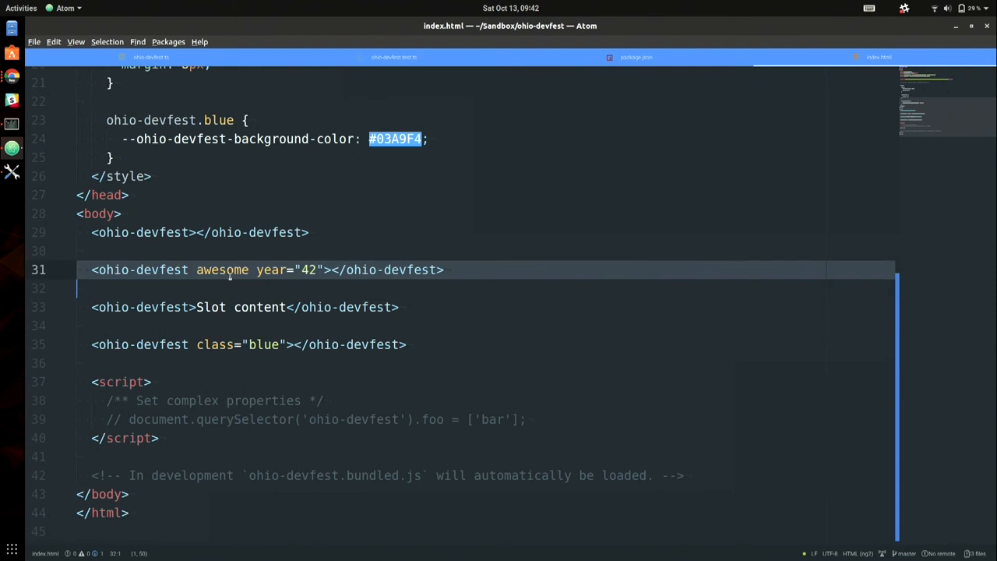
double_click(308, 270)
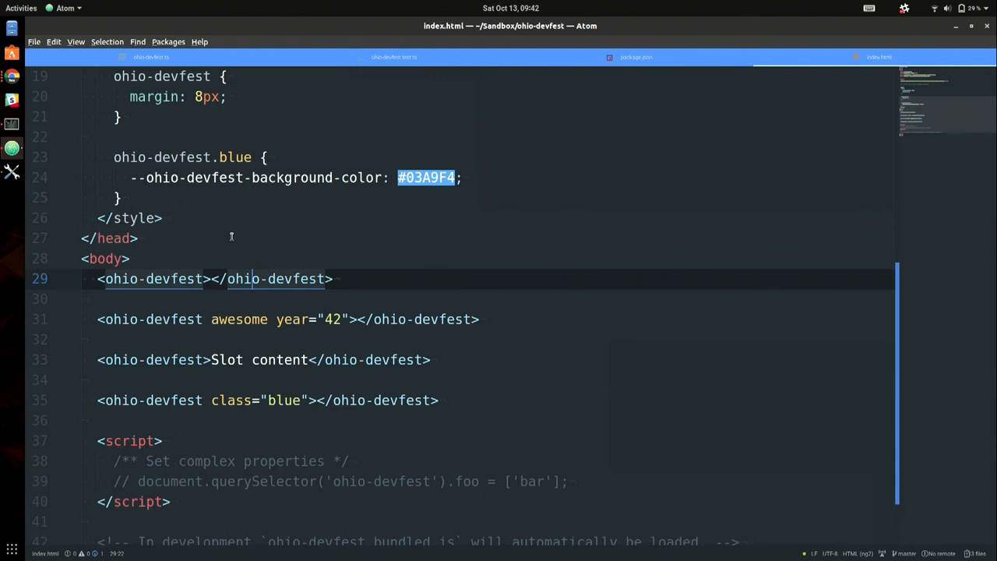
left_click(636, 56)
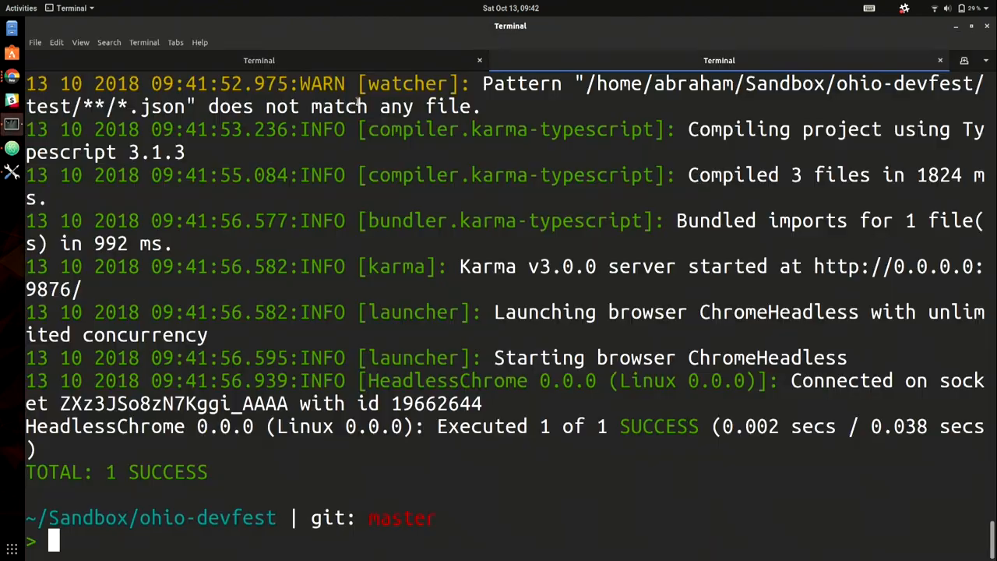
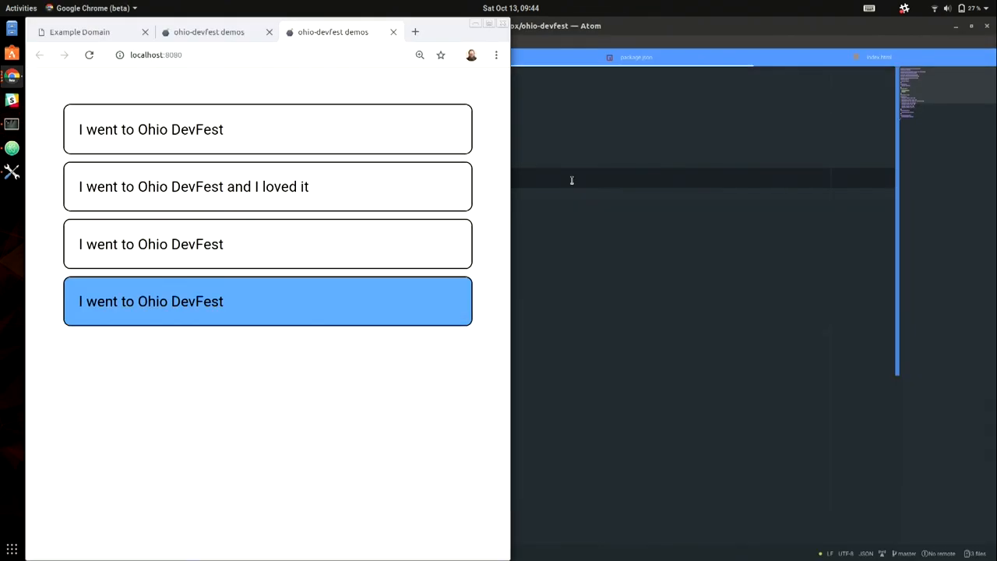
Step: Show the nutmeg-example-ohio-devfest page on npmjs.com with its unpkg Install and Usage snippet
left_click(414, 31)
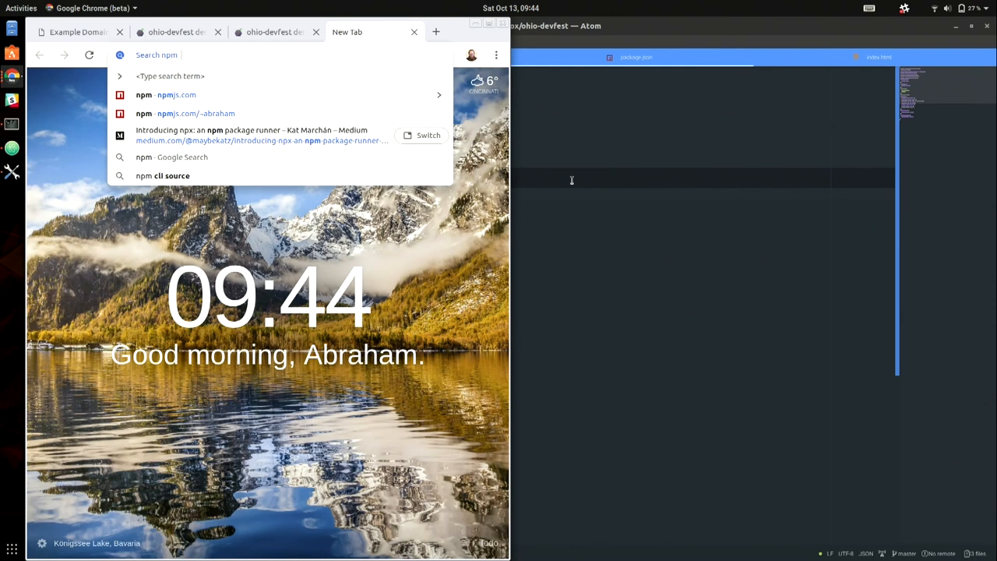
mouse_move(218, 125)
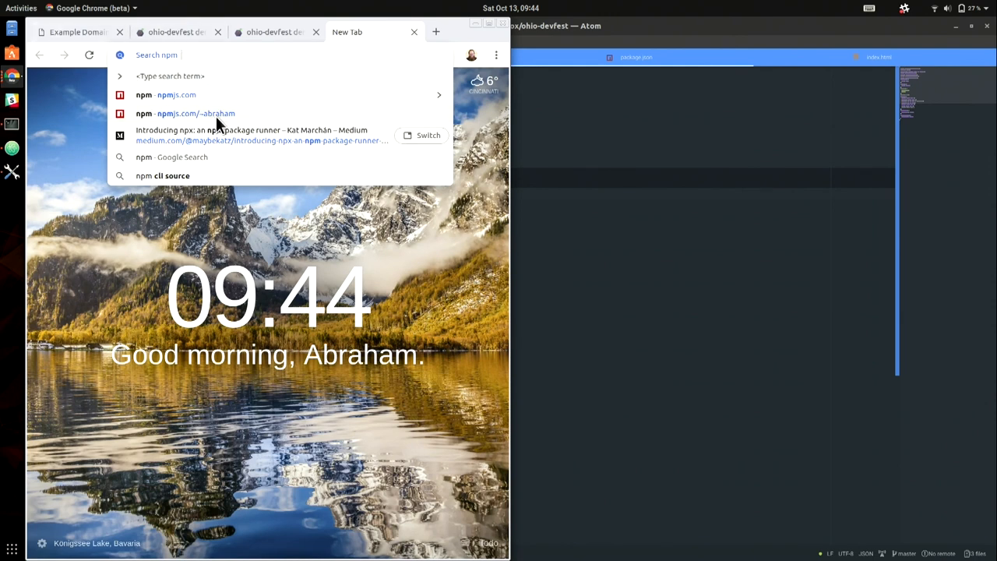
left_click(184, 112)
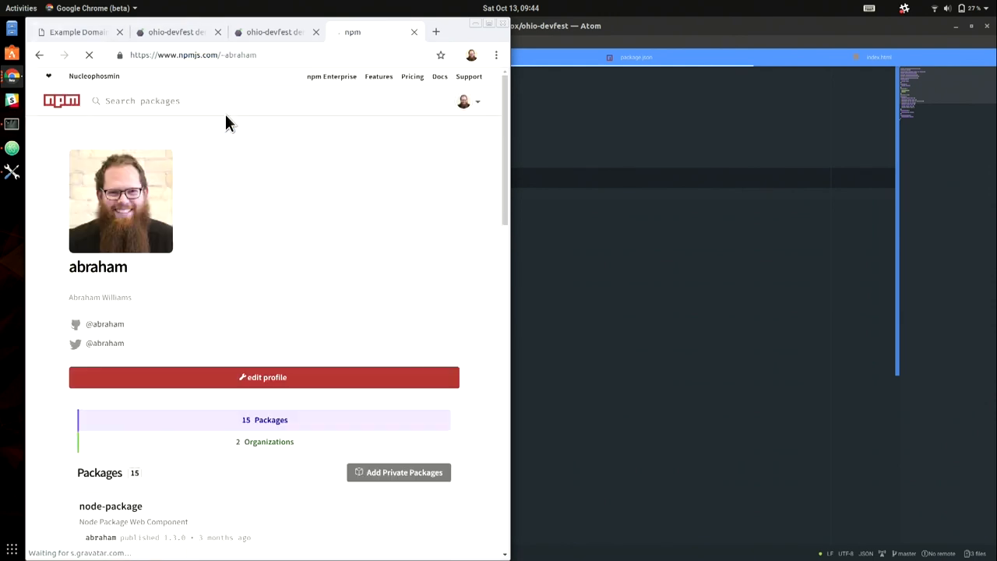
scroll("down", 3)
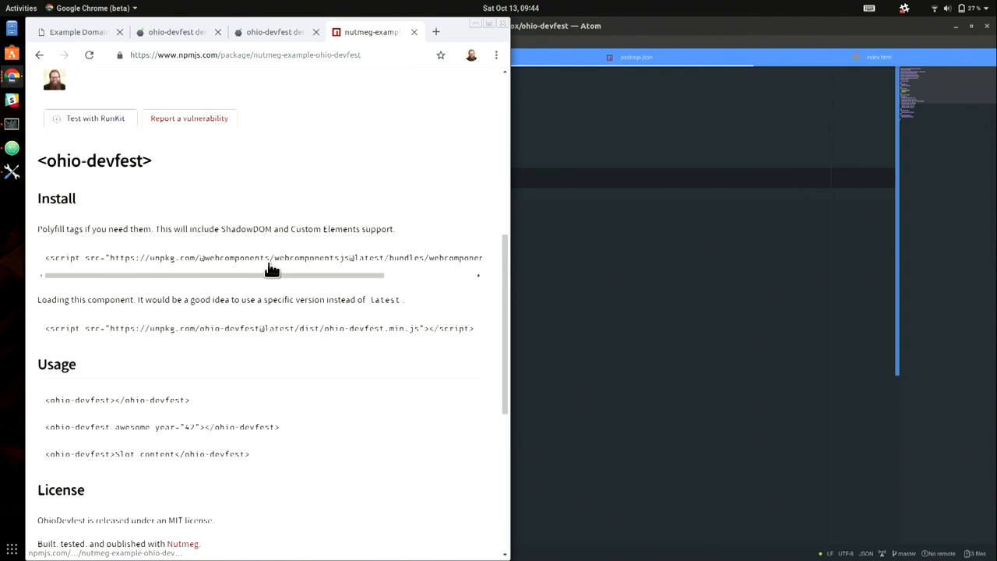
scroll("down", 3)
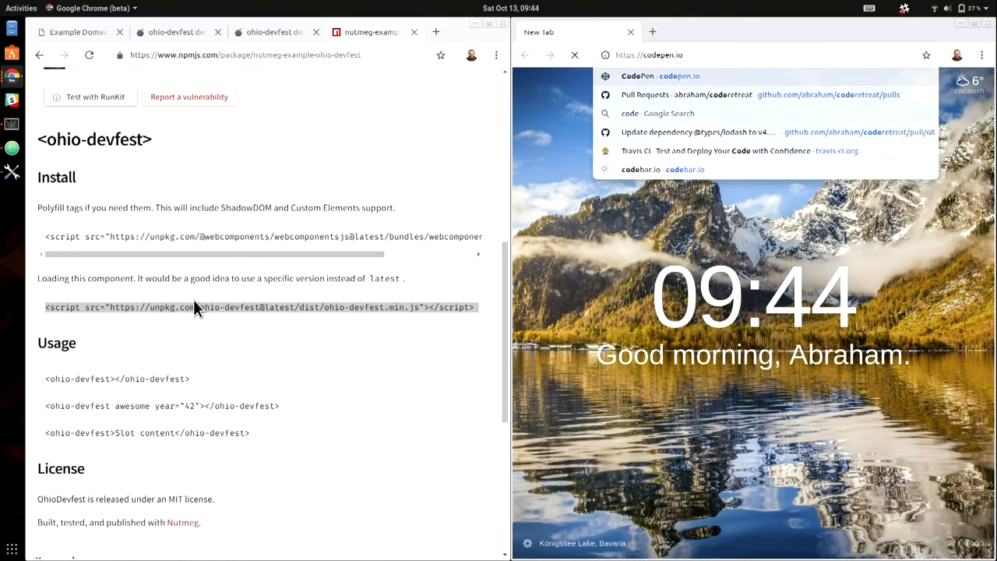
Step: Start a new CodePen pen whose HTML holds the unpkg ohio-devfest.min.js script tag, with the HTML editor maximized
left_click(636, 75)
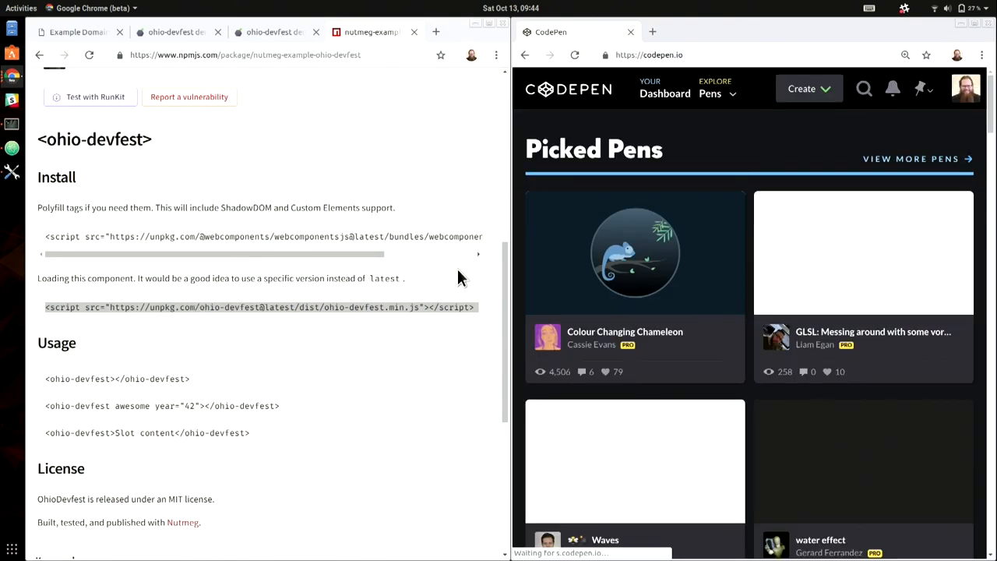
left_click(809, 87)
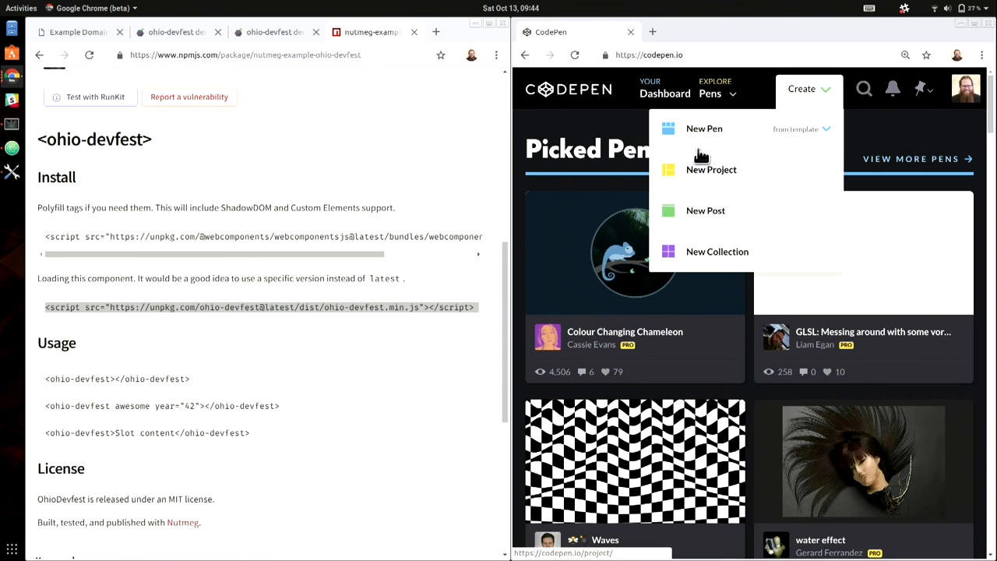
left_click(704, 128)
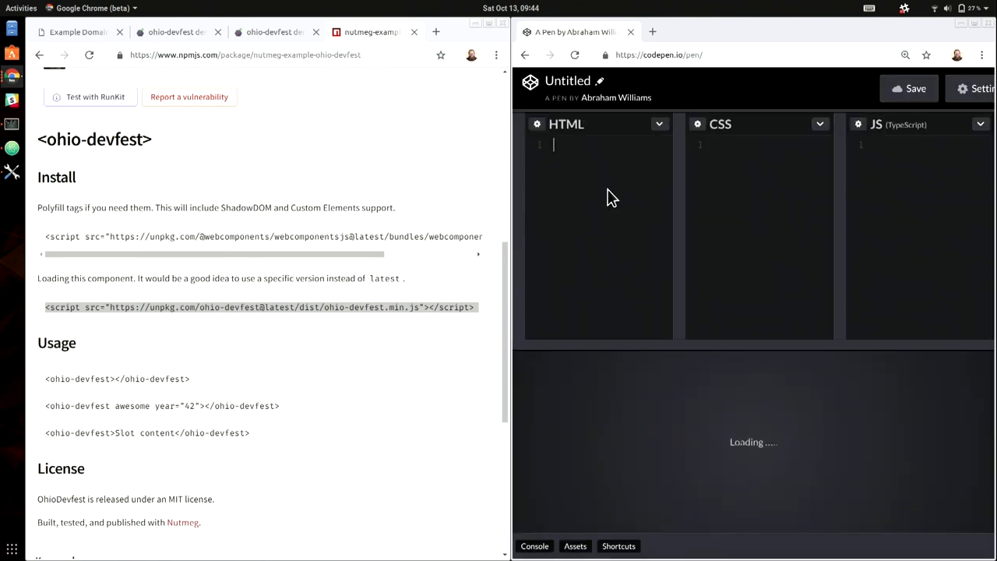
type("<script src=\"https://unpkg.com/ohio-devfest@latest/dist/ohio-devfest.min.js\"></script>")
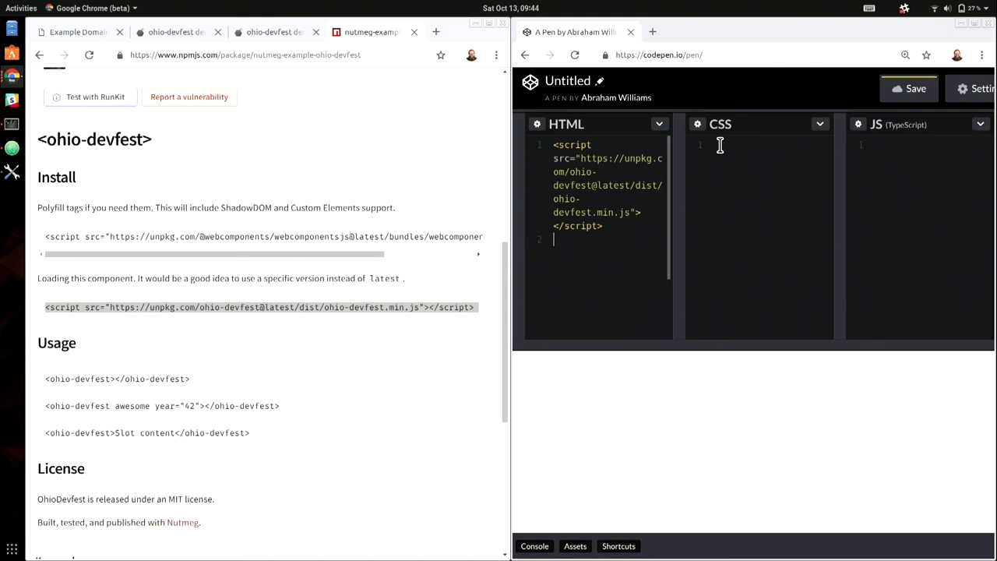
left_click(980, 125)
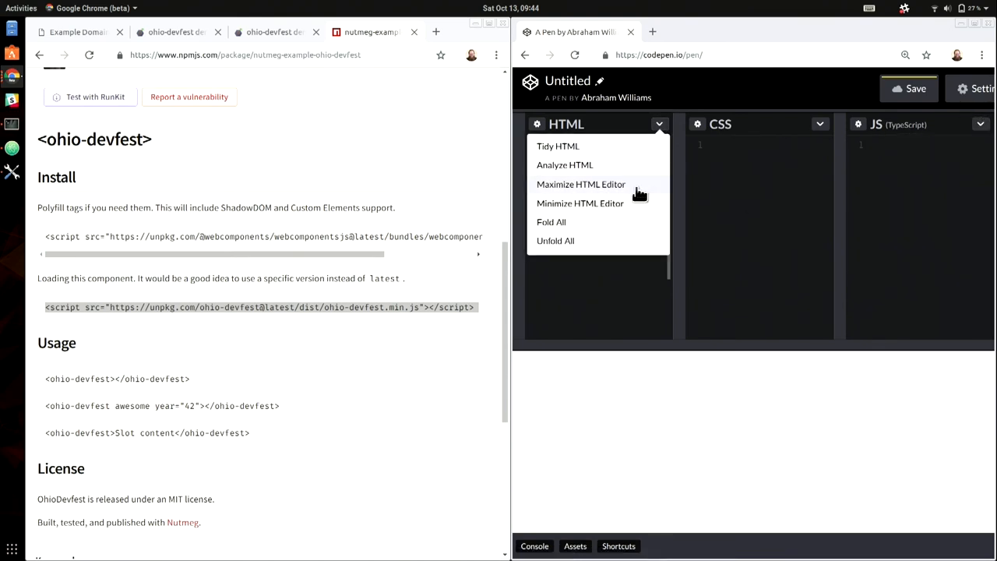
left_click(581, 184)
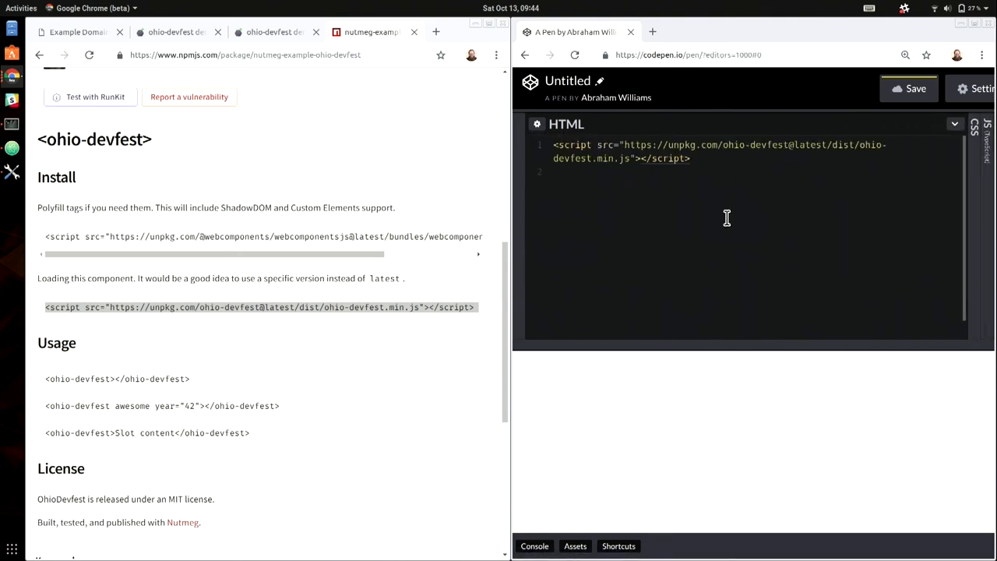
Step: Fix the script src to nutmeg-example-ohio-devfest and add an <ohio-devfest awesome></ohio-devfest> element
type("nutmeg-example-")
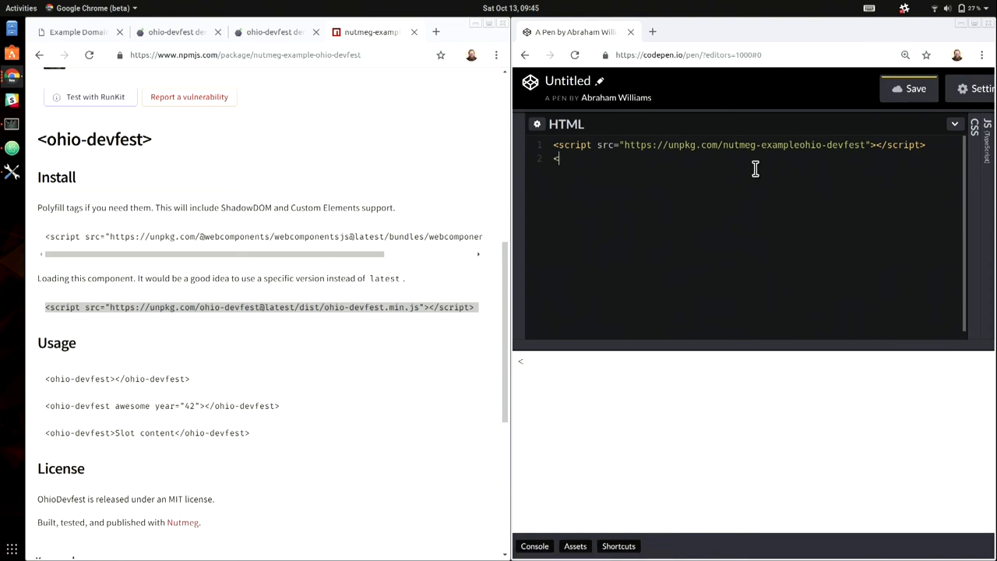
type("ohio-devfest awe")
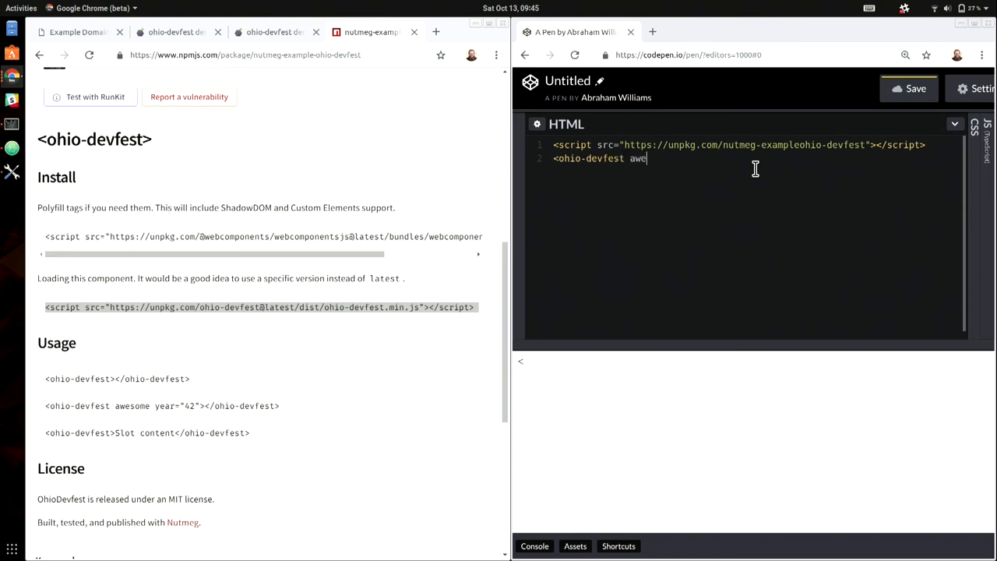
type("some><")
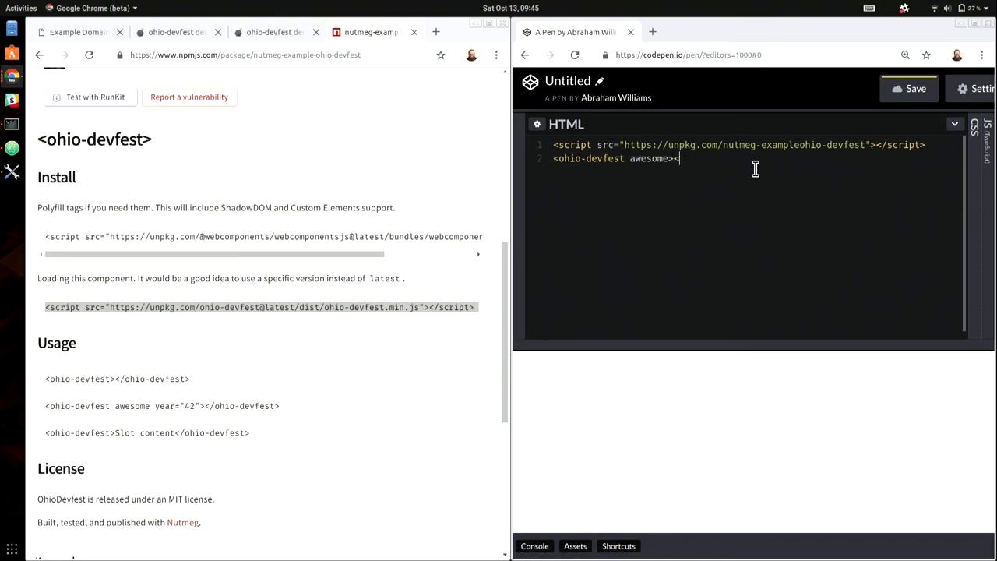
type("</ohh")
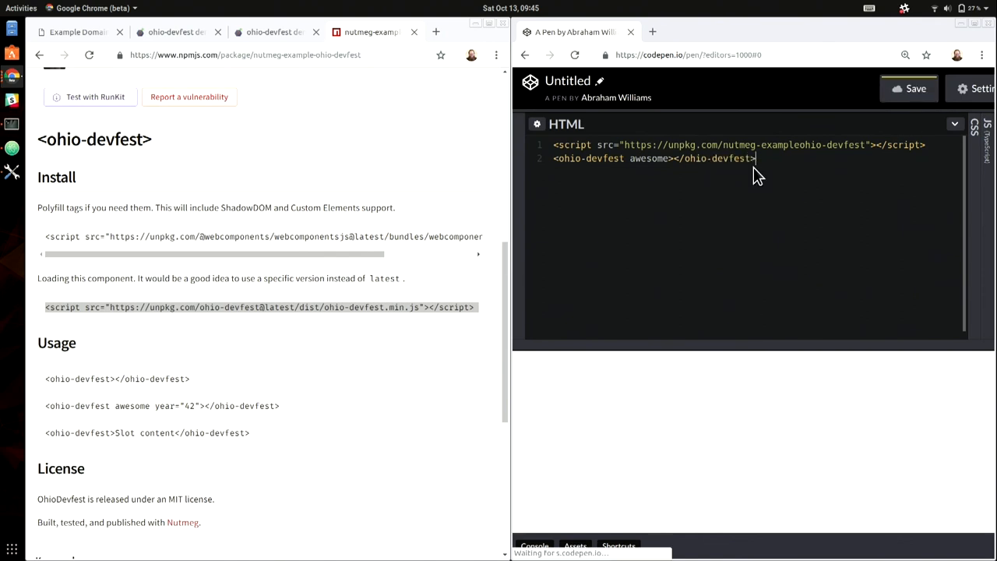
left_click(916, 88)
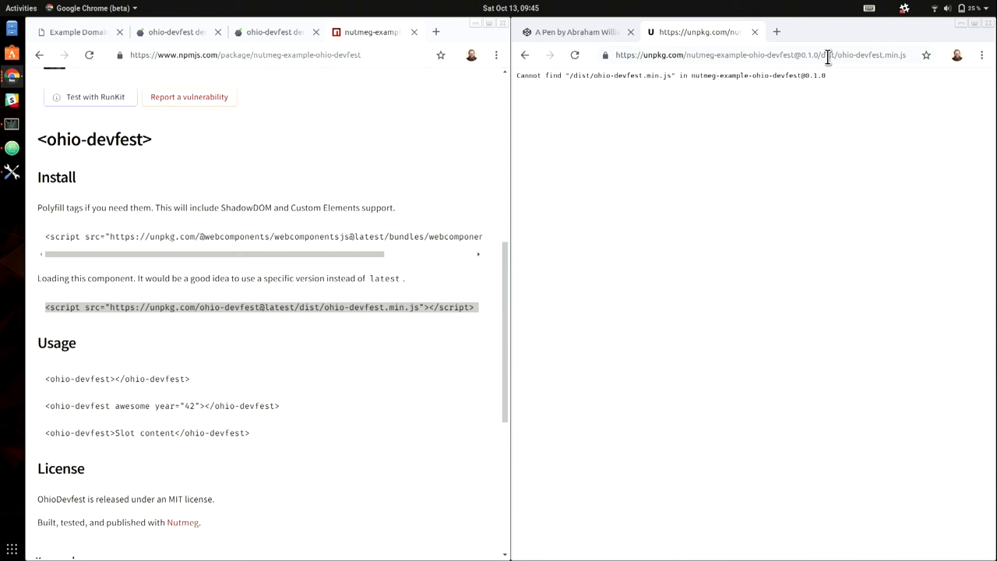
double_click(857, 55)
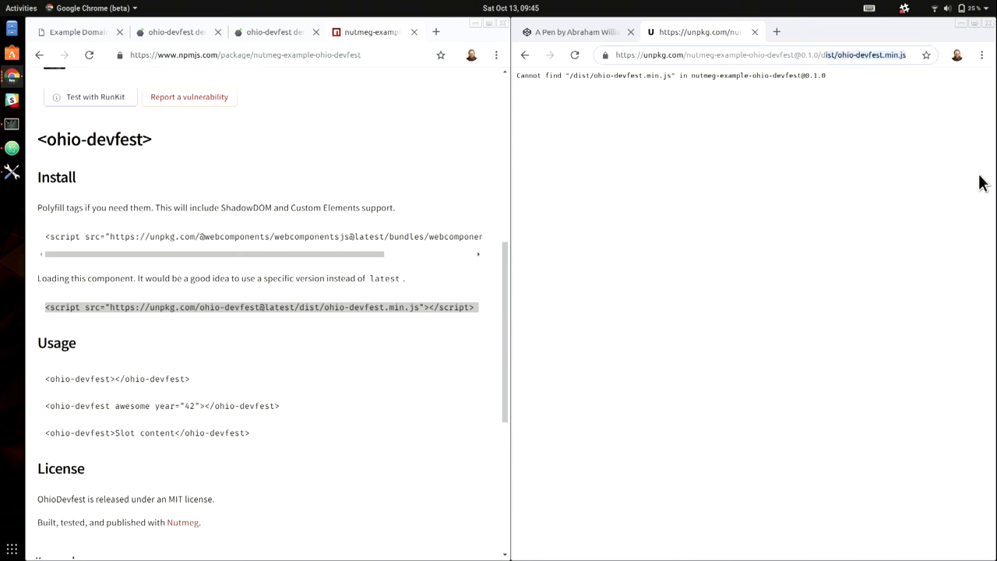
left_click(740, 54)
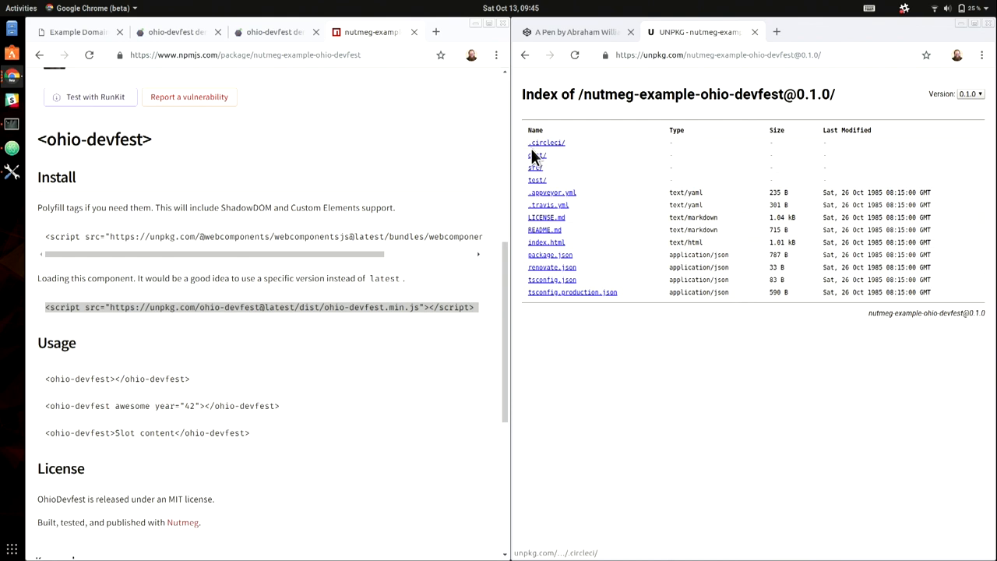
left_click(537, 156)
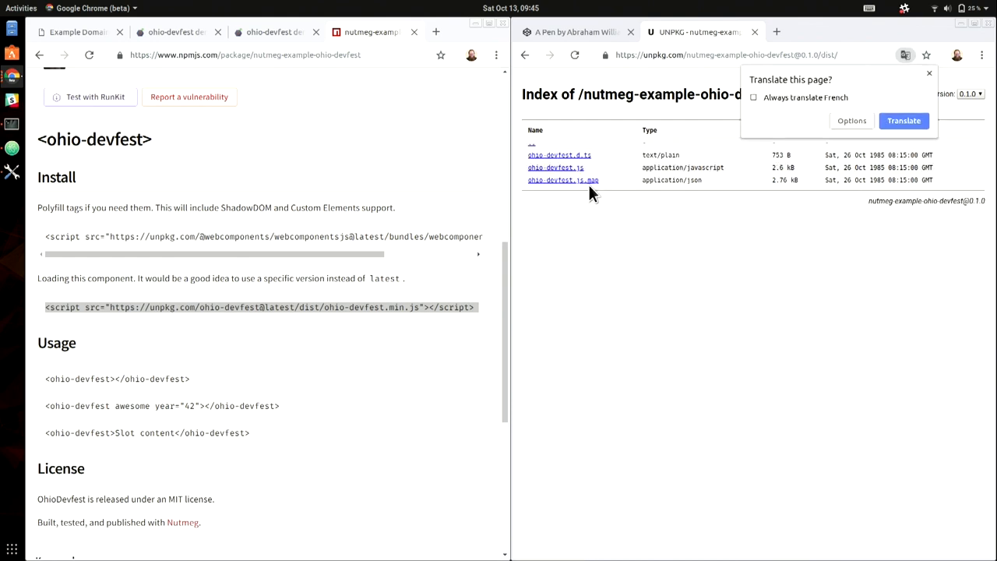
left_click(555, 168)
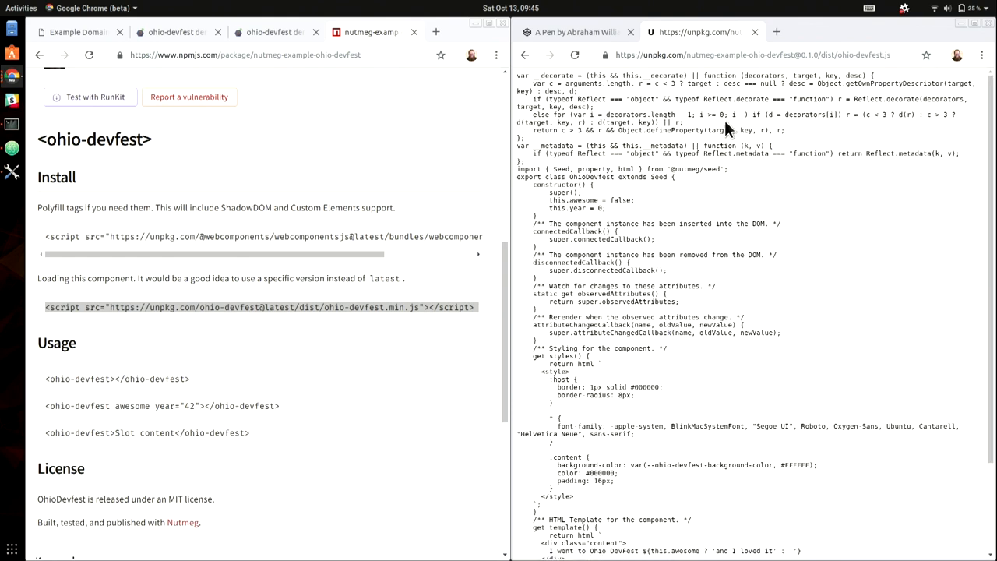
left_click(748, 55)
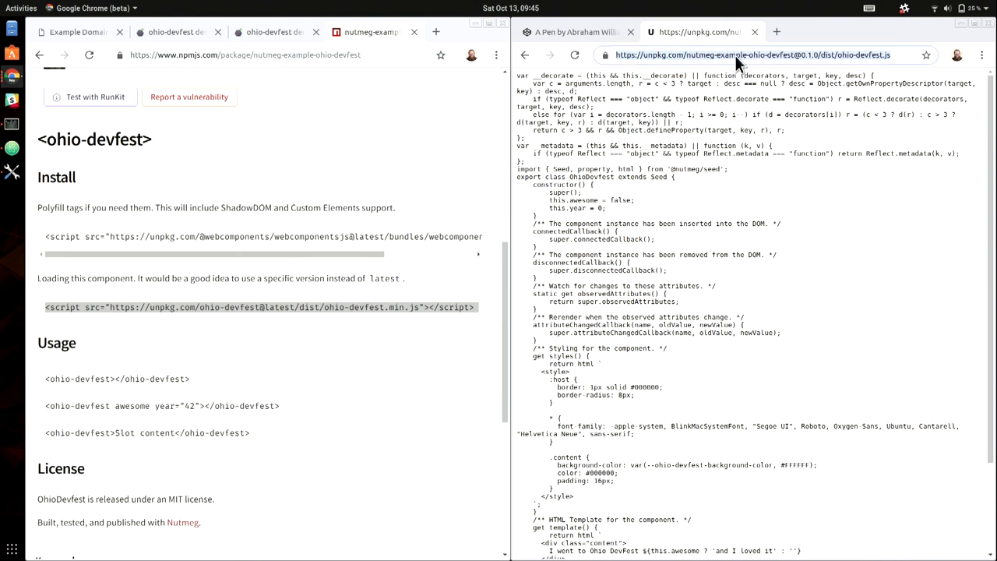
Step: Point the pen's script src at the unpkg dist/ohio-devfest.js URL and begin a type= attribute
left_click(575, 31)
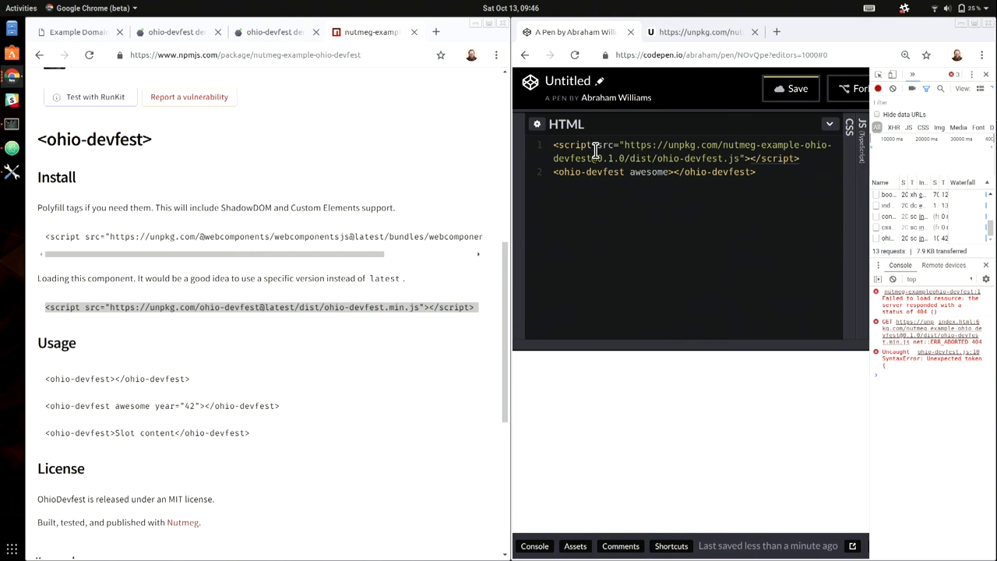
type("type=")
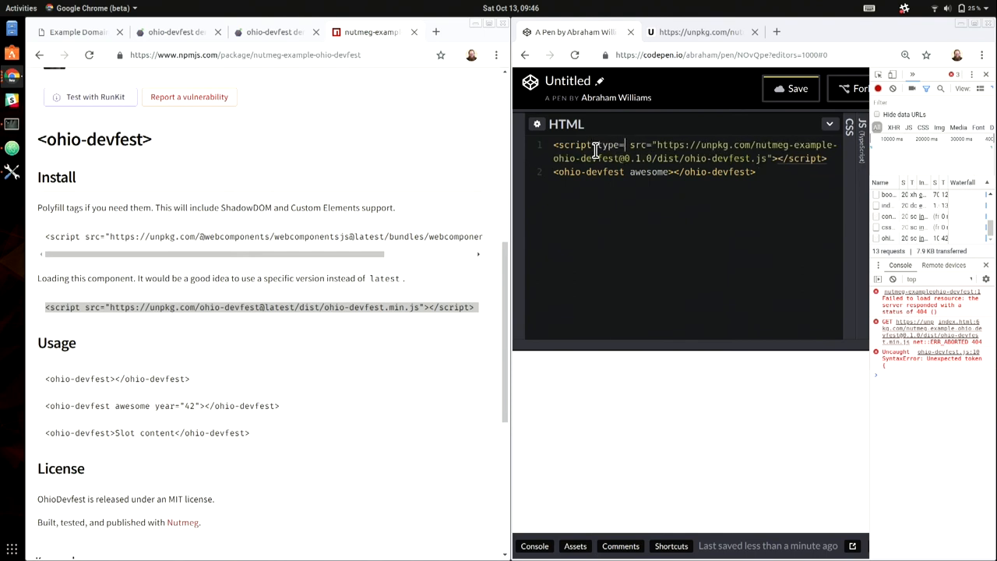